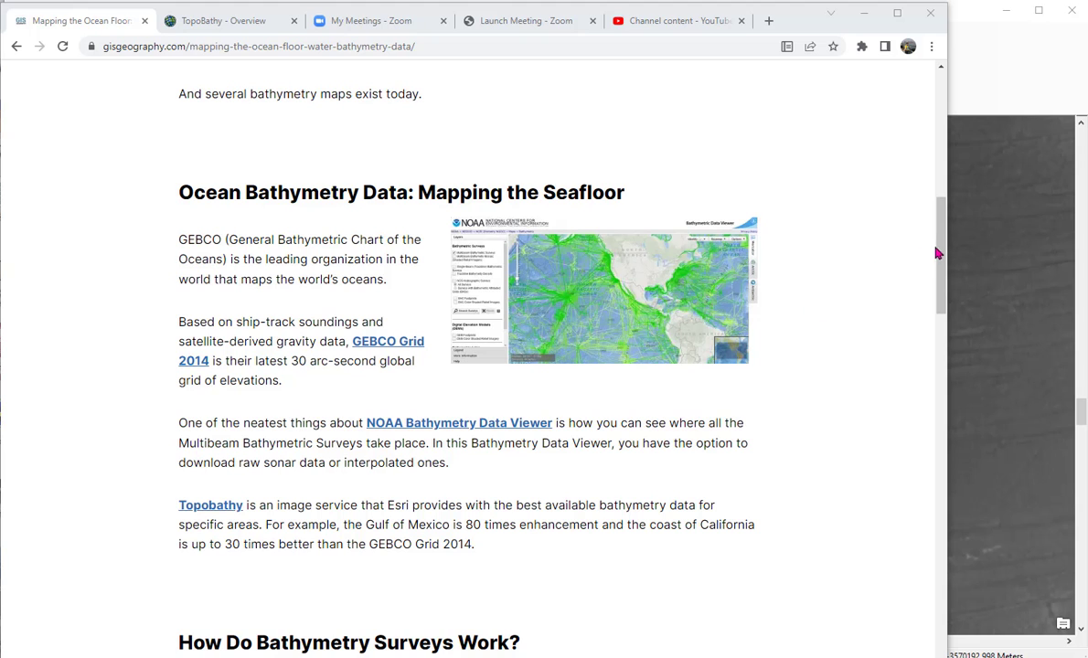
Scroll the browser page, then switch to the 'TopoBathy - Overview' ArcGIS Online item page
scroll(up, 3)
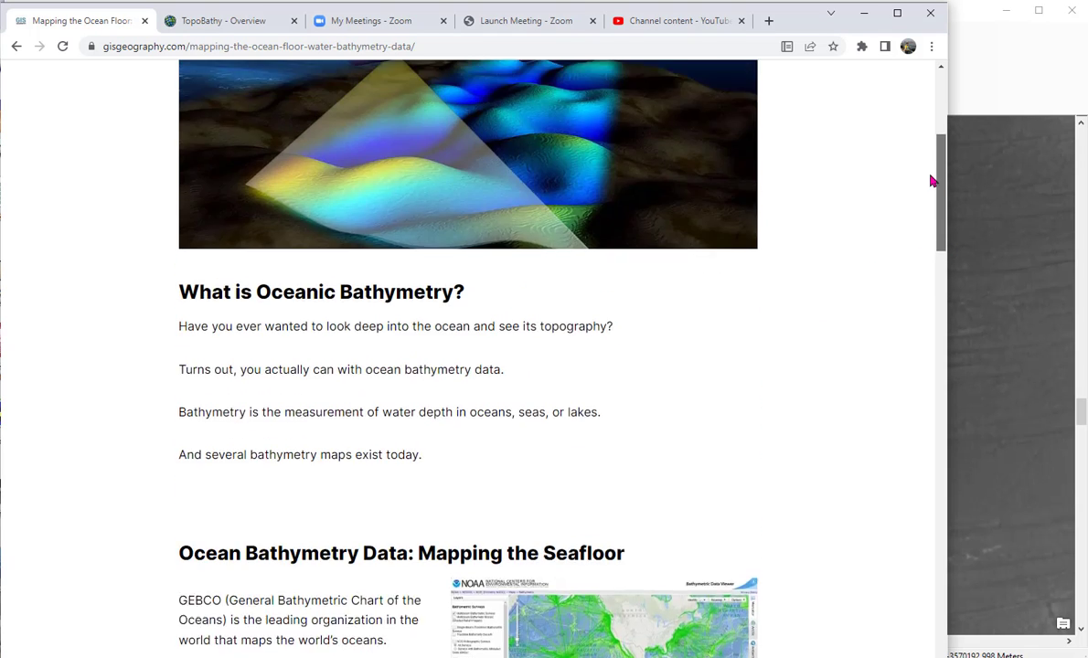
scroll(up, 3)
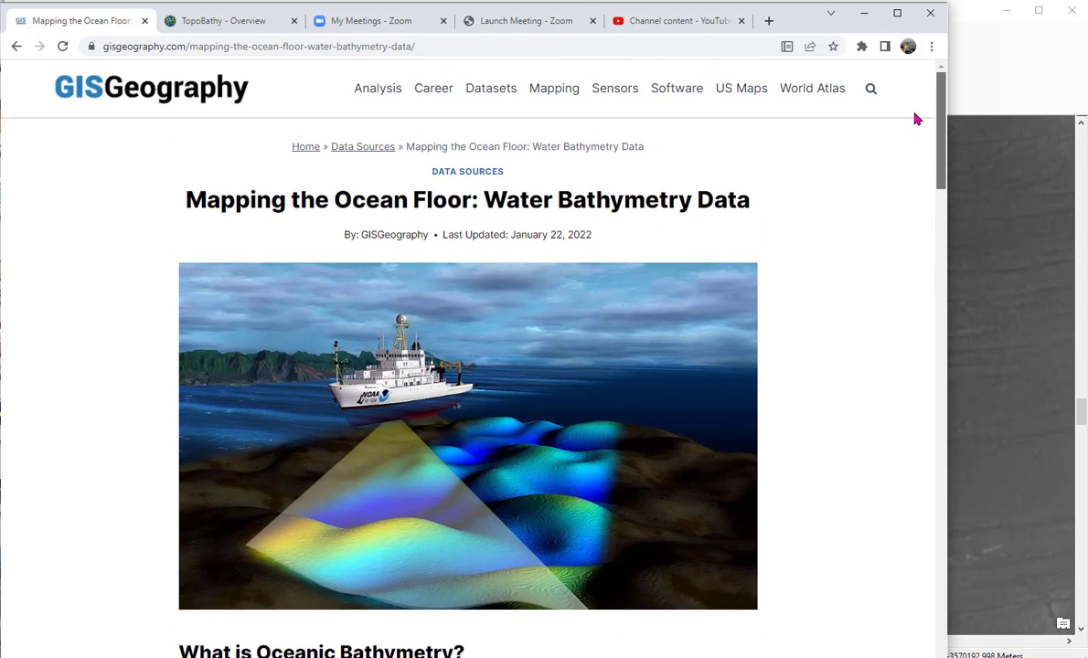
scroll(down, 3)
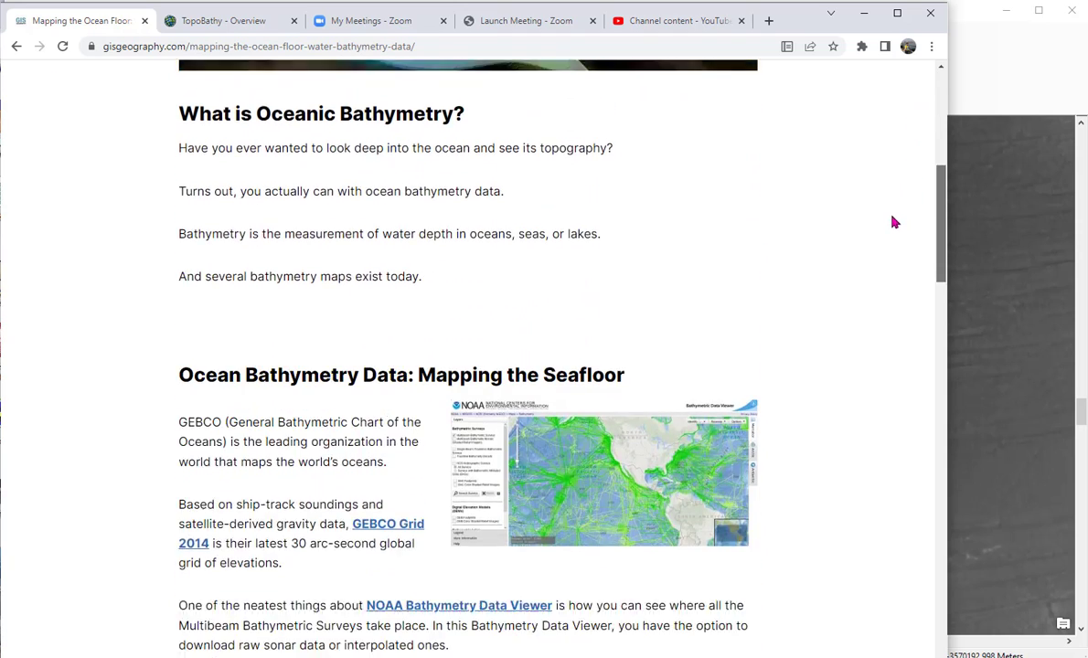
scroll(down, 3)
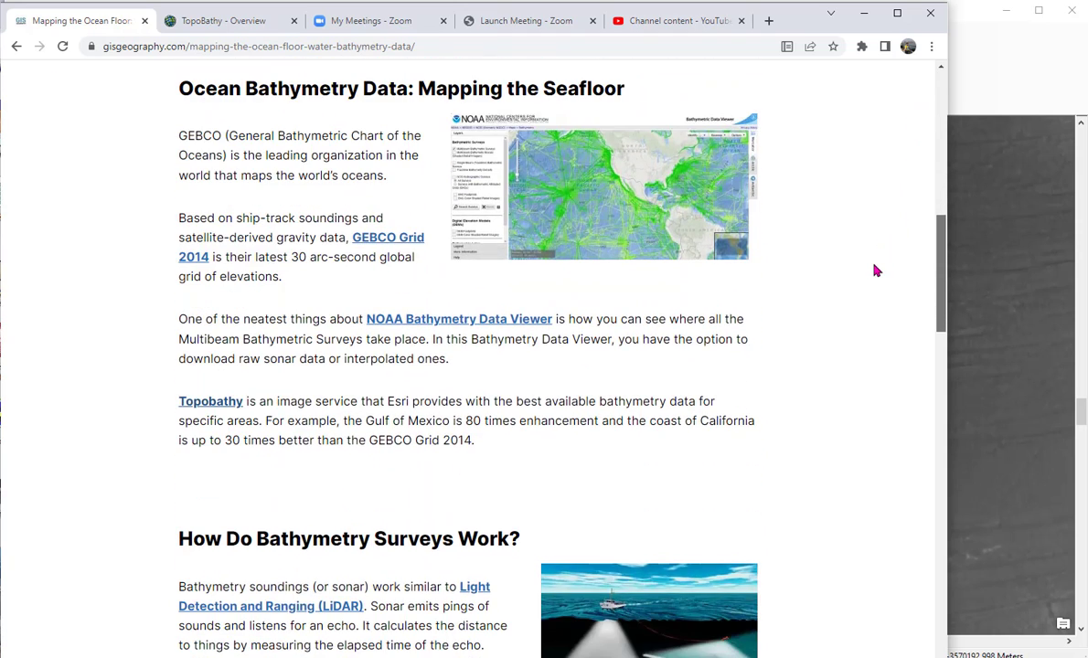
scroll(down, 3)
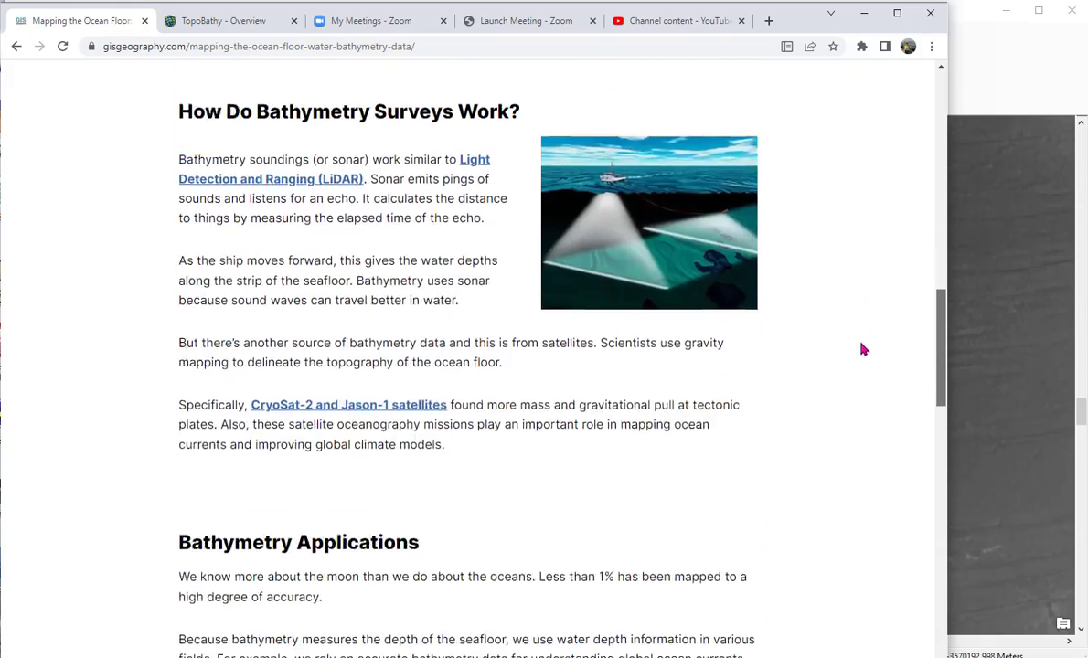
scroll(down, 3)
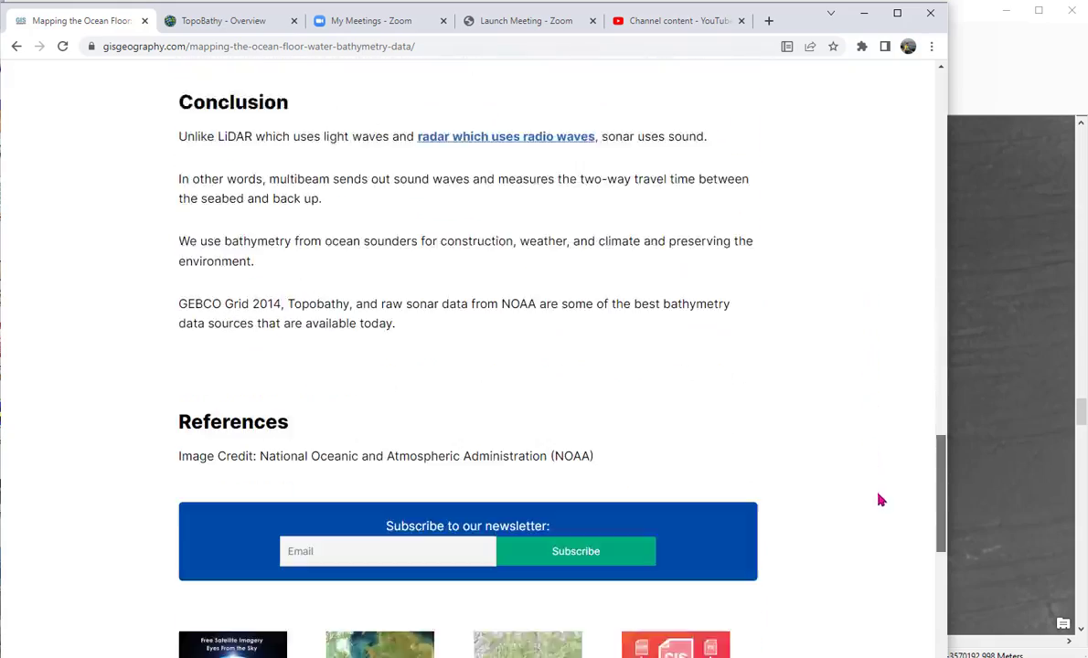
scroll(up, 3)
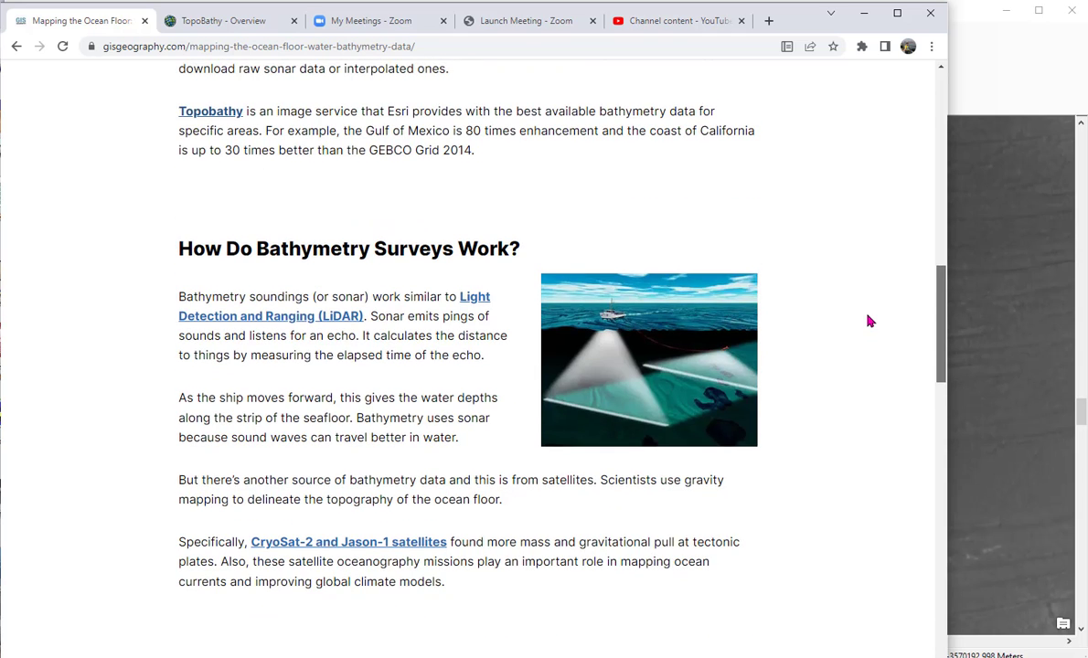
scroll(down, 3)
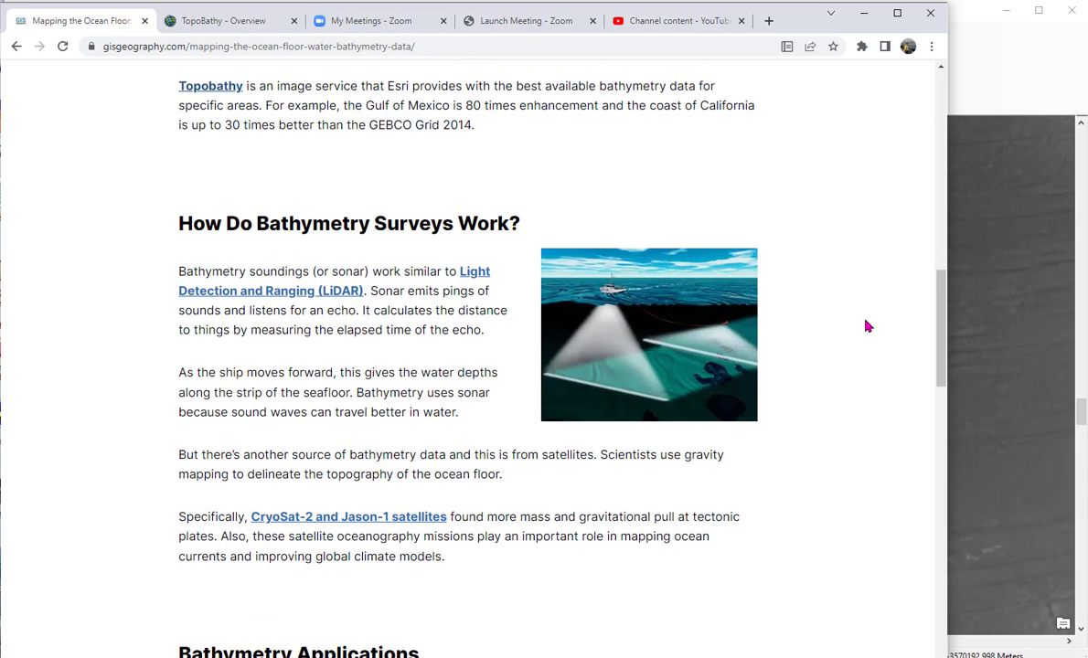
mouse_move(818, 289)
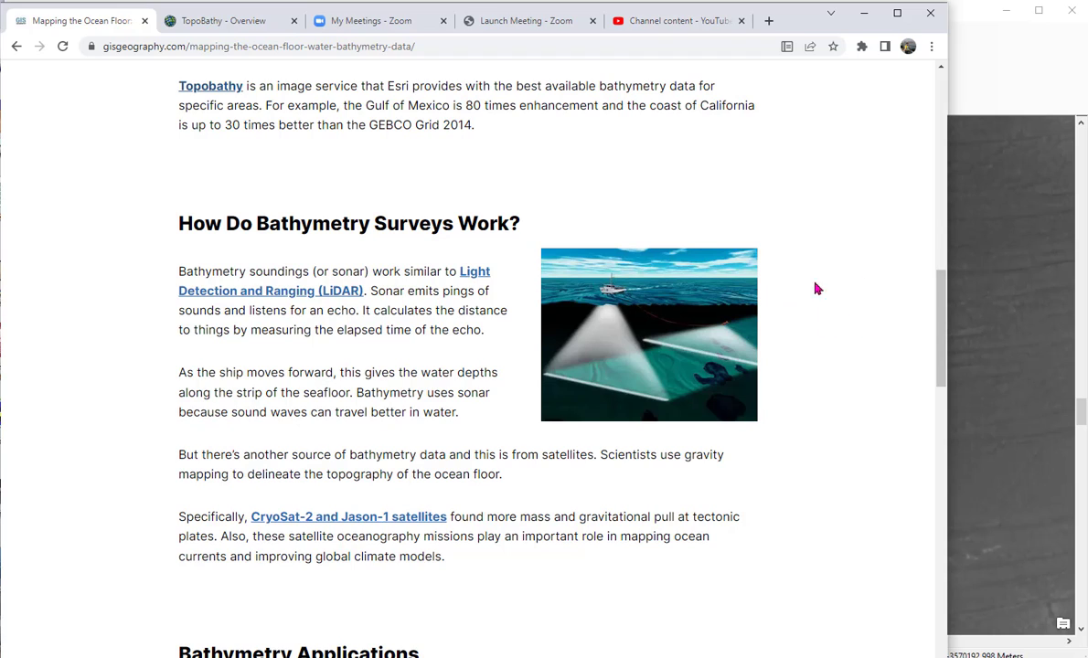
mouse_move(227, 86)
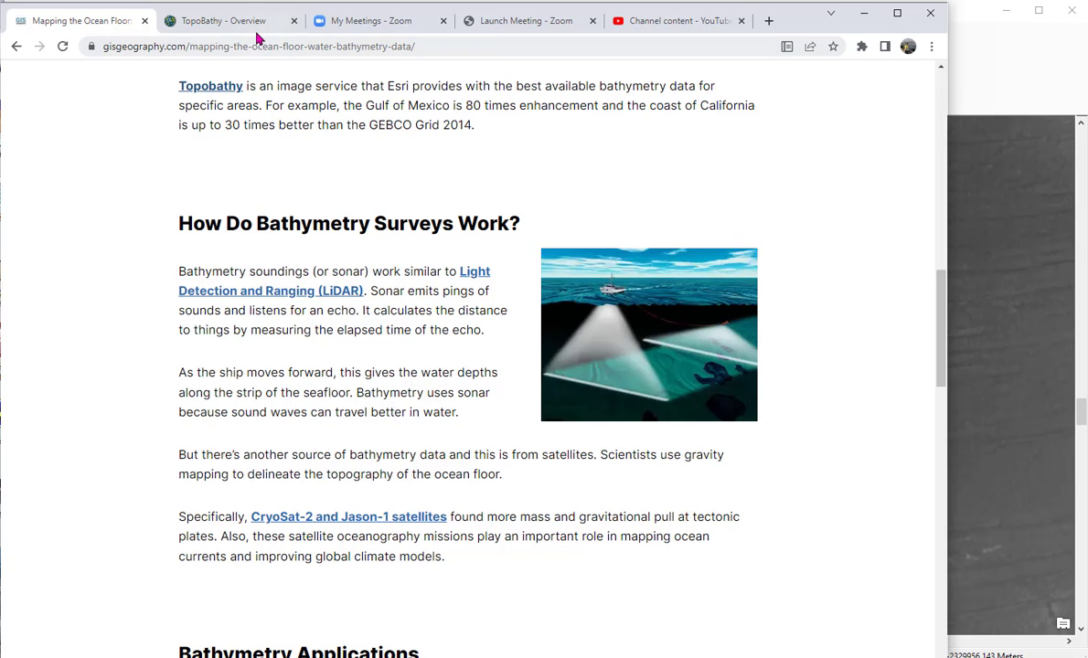
click(229, 20)
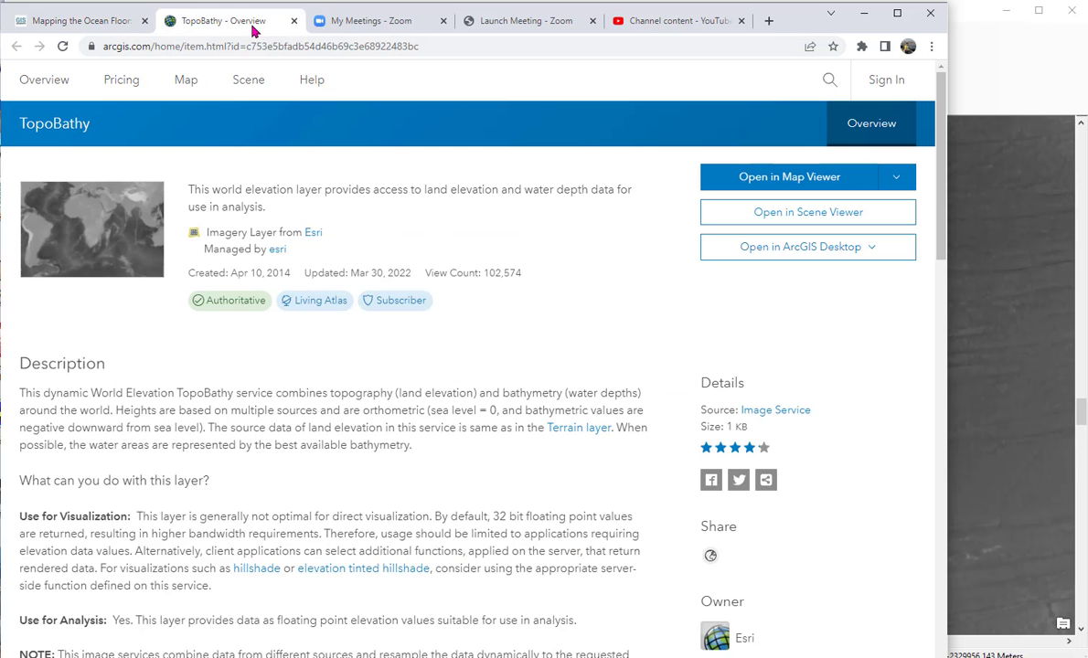
mouse_move(540, 239)
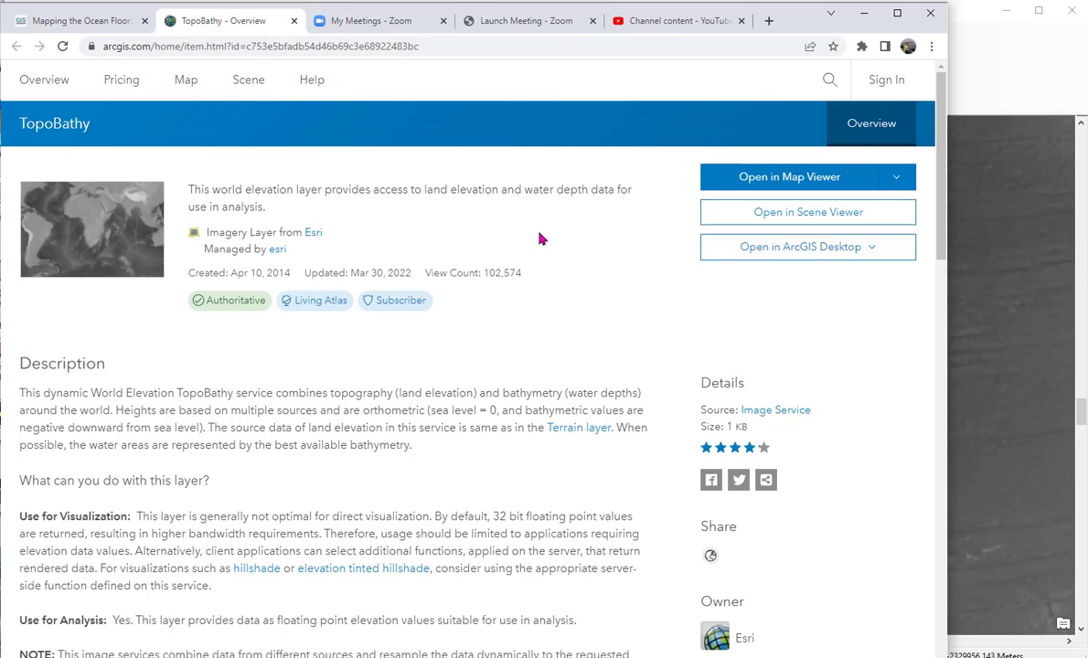
mouse_move(560, 270)
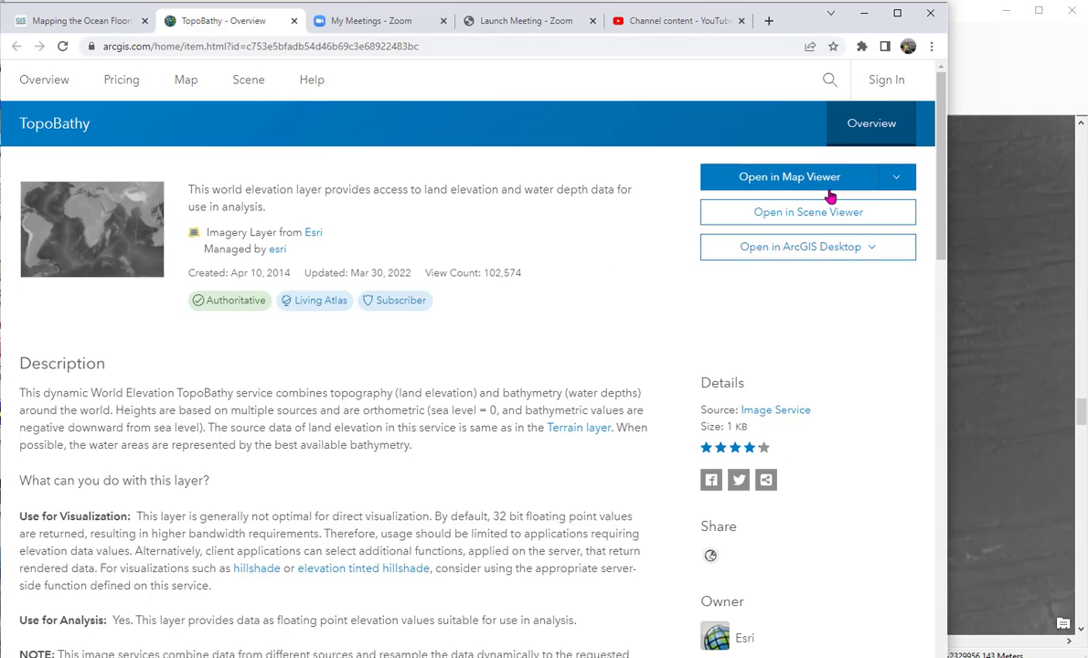
mouse_move(808, 212)
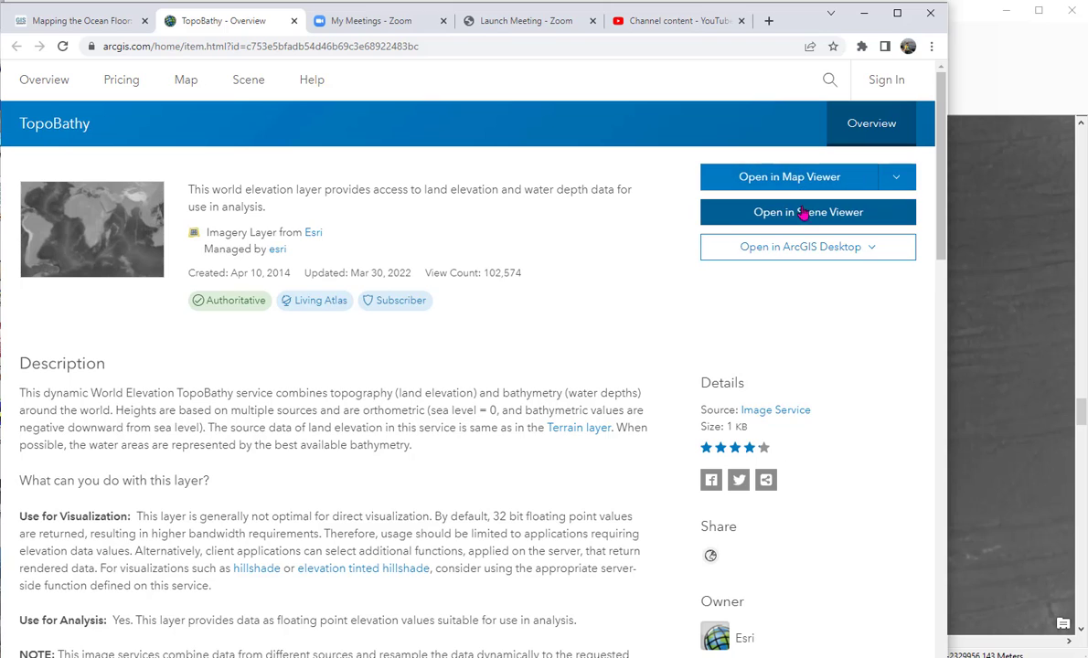
mouse_move(788, 177)
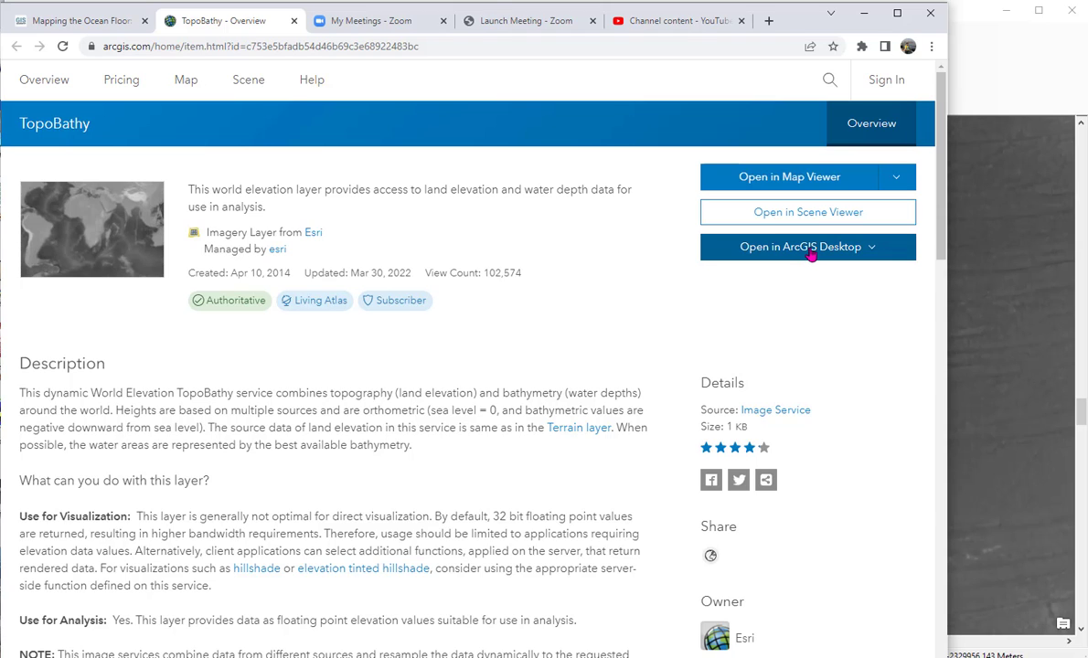
mouse_move(809, 247)
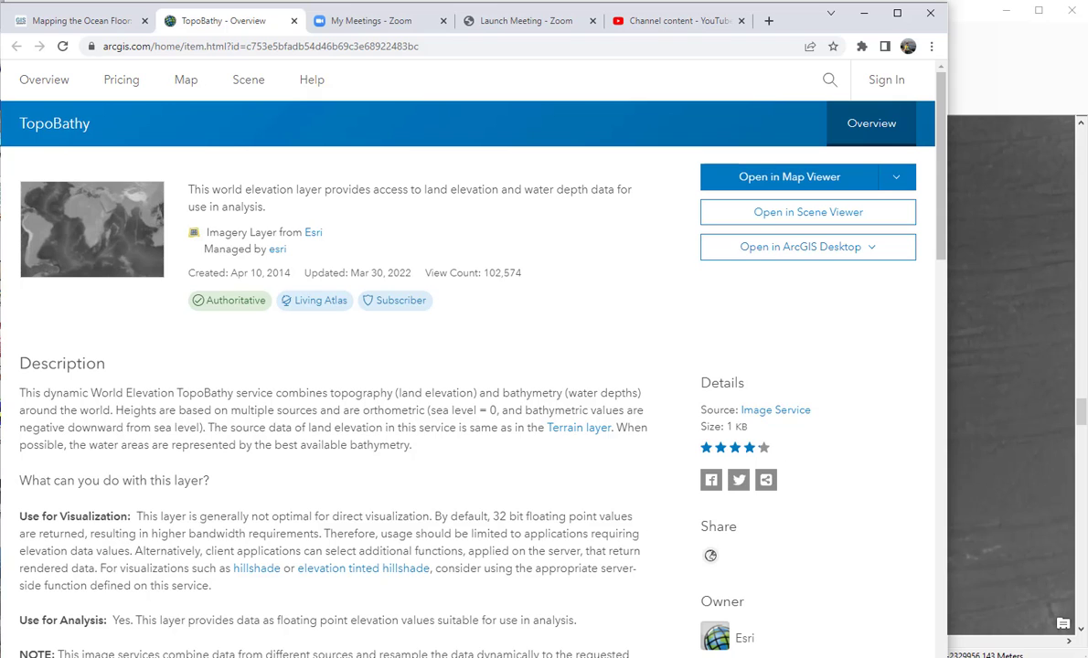
Switch to the ArcMap window with the TopoBathy layer (values −11000 to 8700)
click(801, 246)
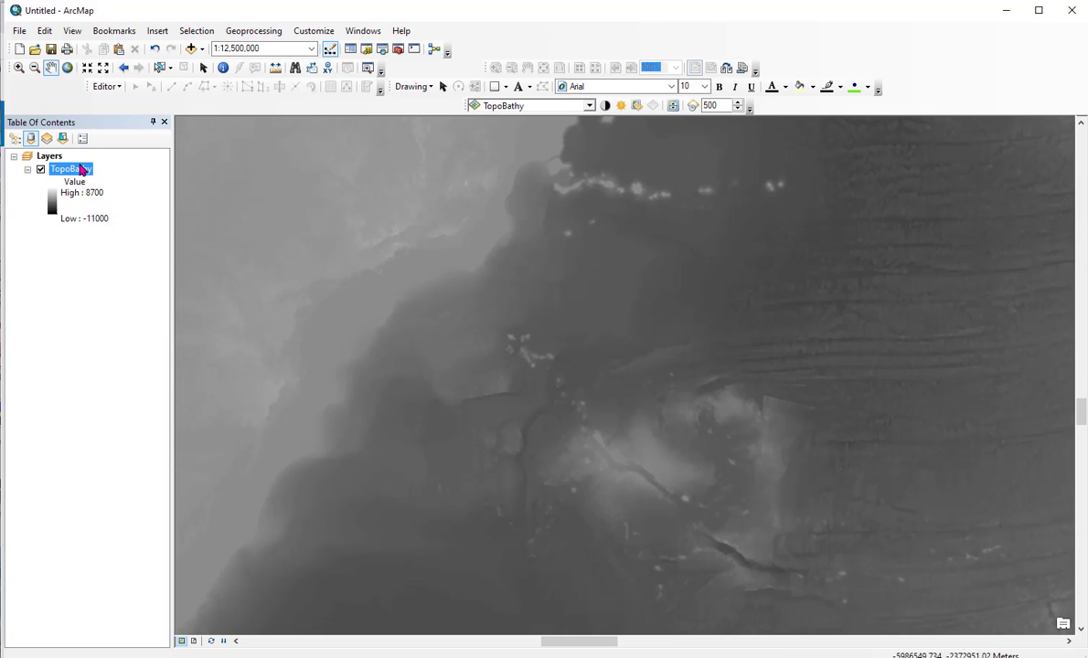
mouse_move(87, 172)
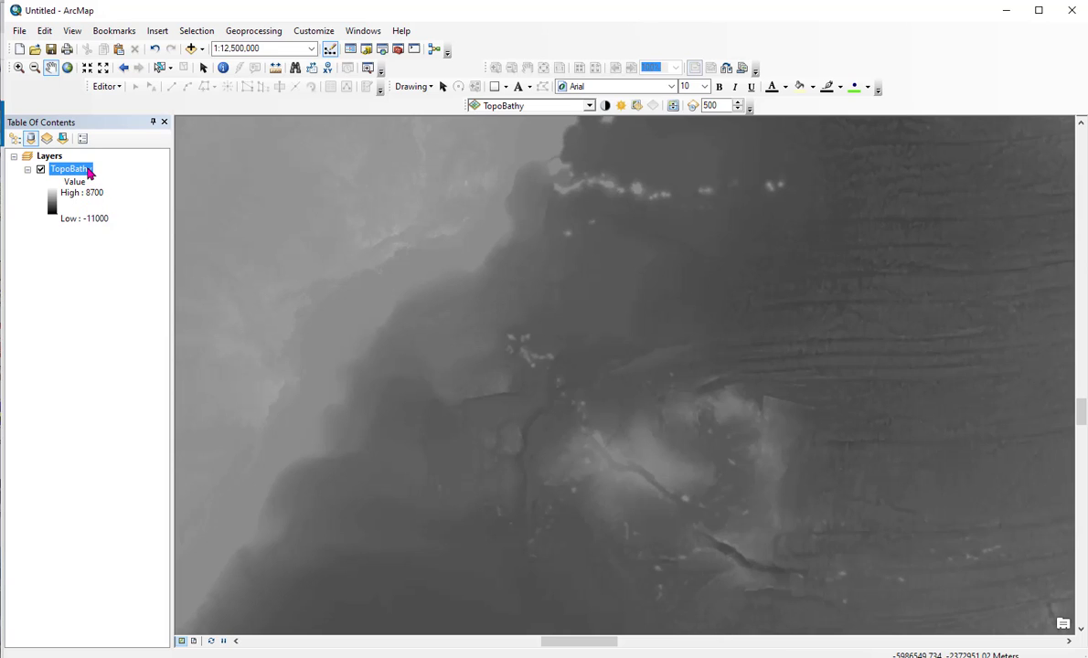
Open TopoBathy layer properties and review its WorldElevation TopoBathy image service source
right_click(70, 169)
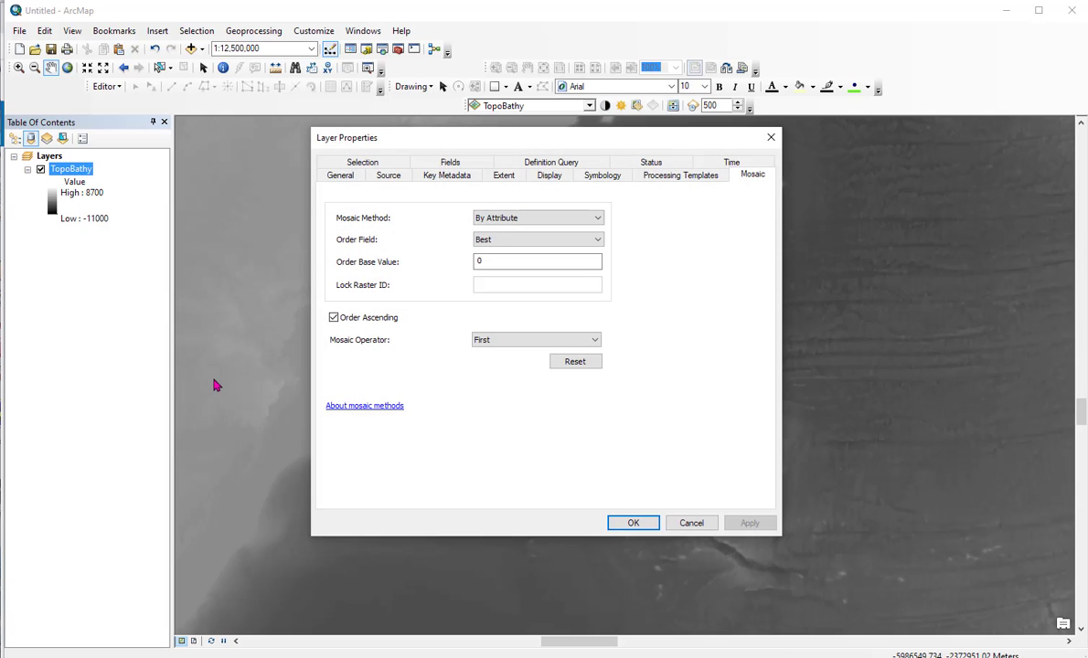
click(388, 175)
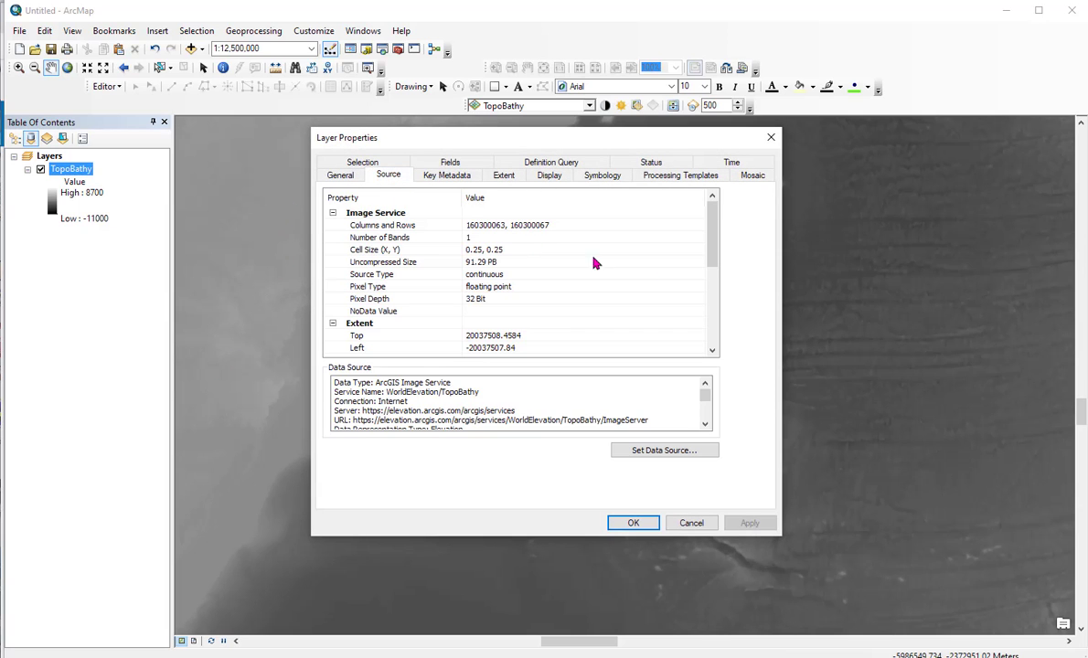
scroll(down, 3)
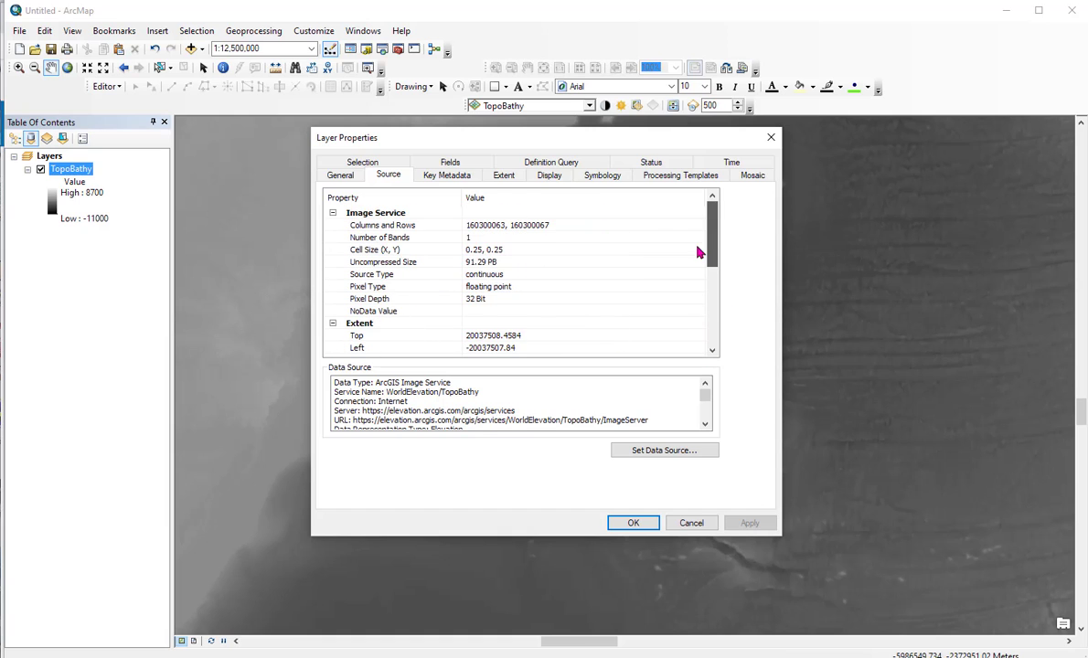
mouse_move(771, 137)
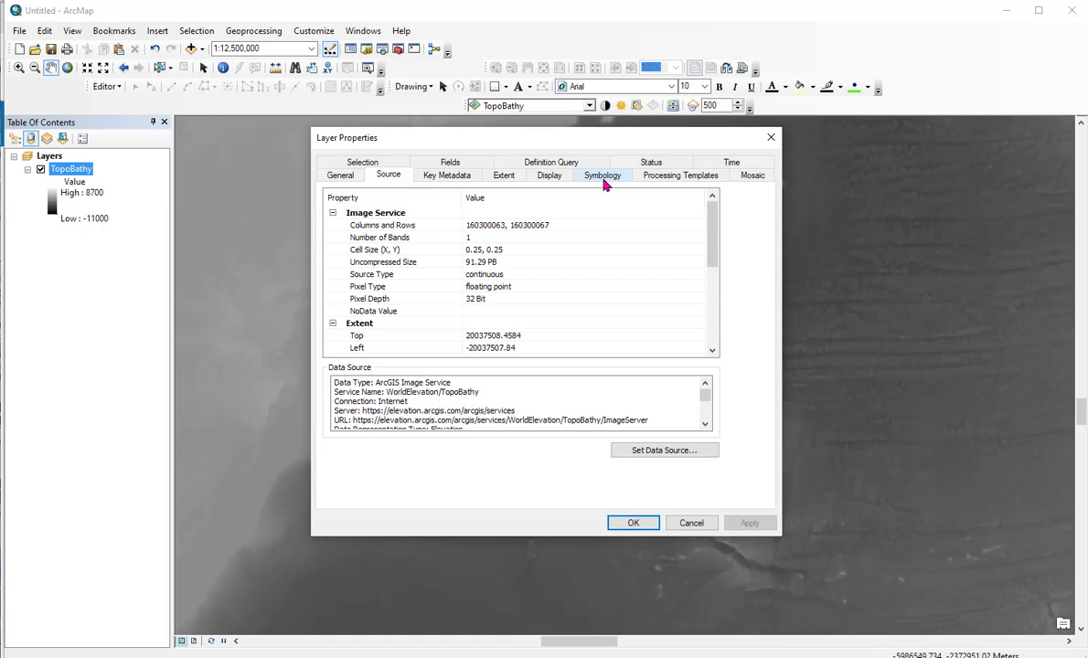
Check the Symbology colour ramps, then keep the grayscale stretch and close properties
click(602, 175)
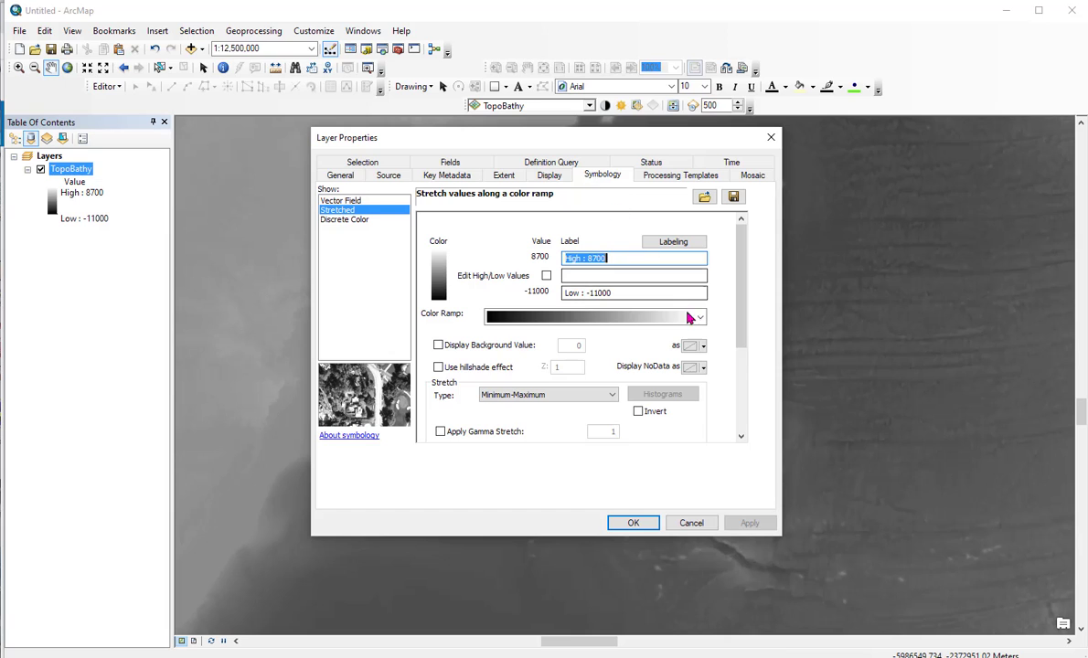
click(700, 317)
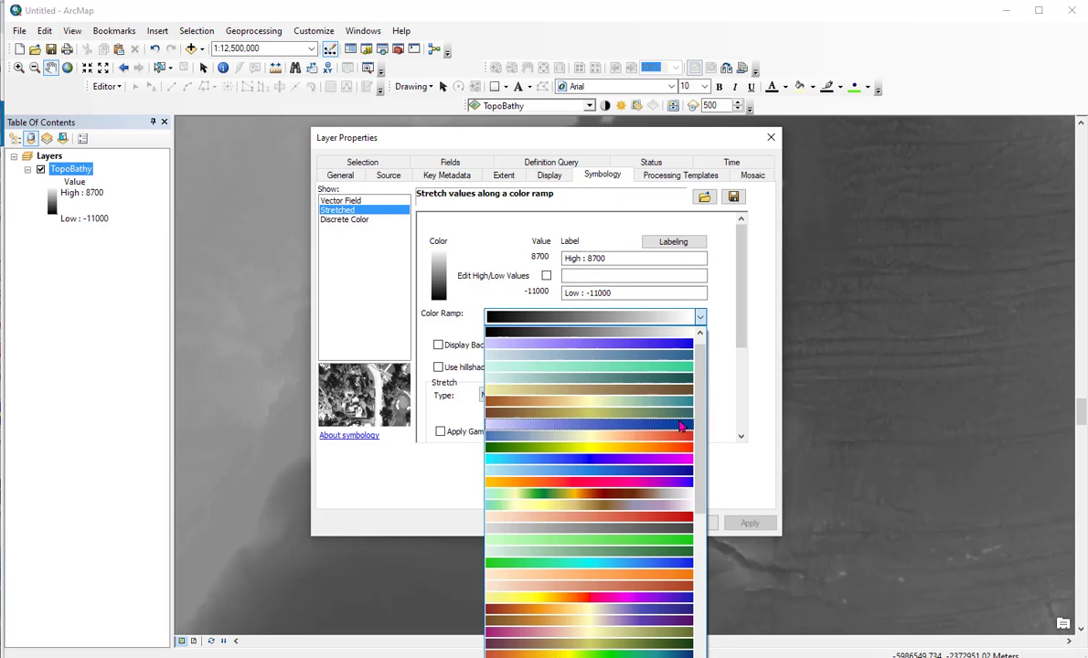
mouse_move(663, 417)
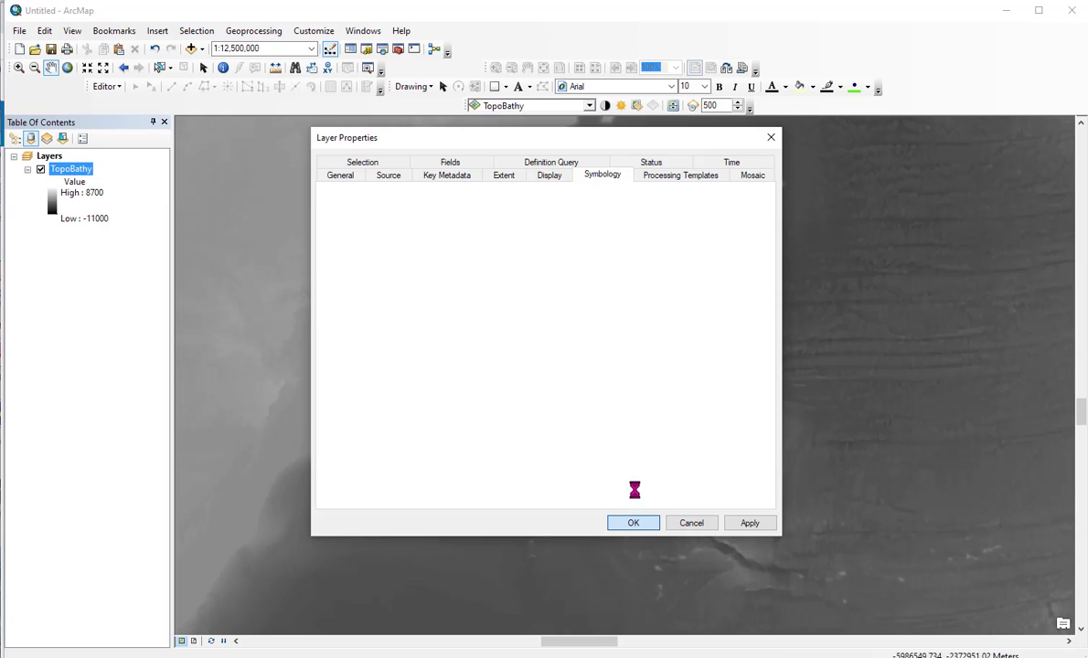
click(633, 522)
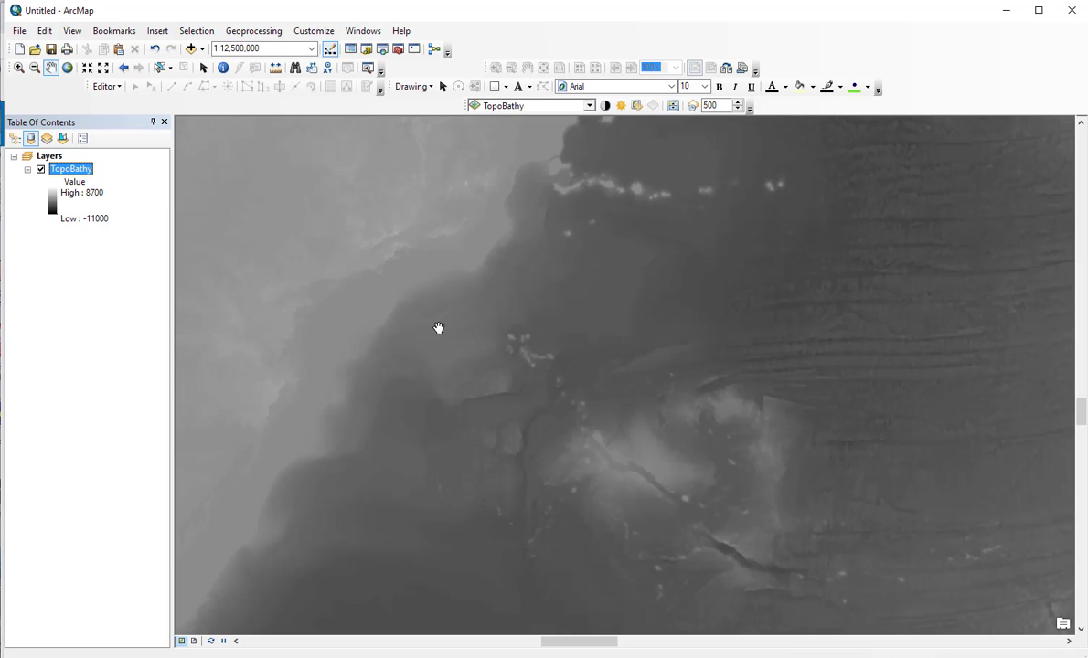
mouse_move(445, 334)
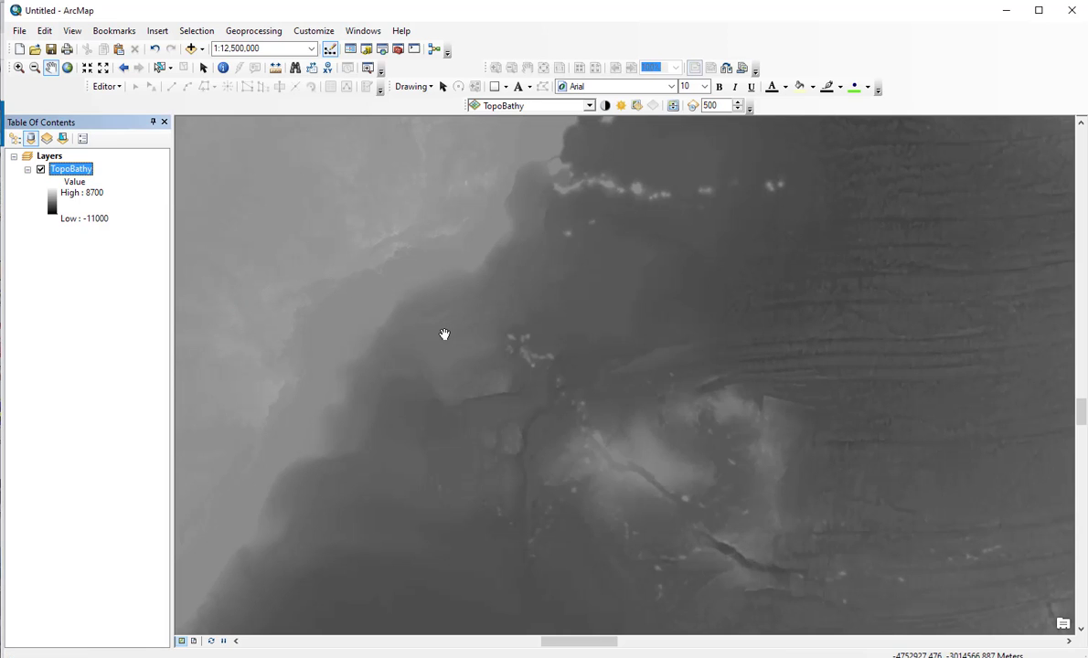
Pan and zoom from the Atlantic overview to the Caribbean coastline at about 1:5,000,000
drag(446, 334, 471, 355)
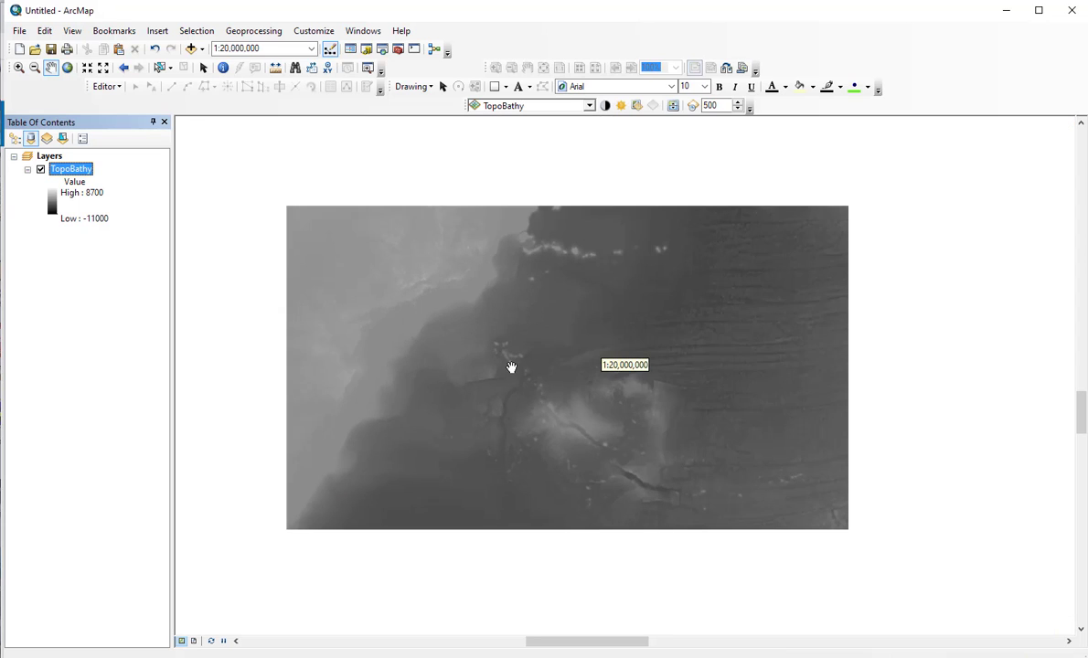
scroll(down, 3)
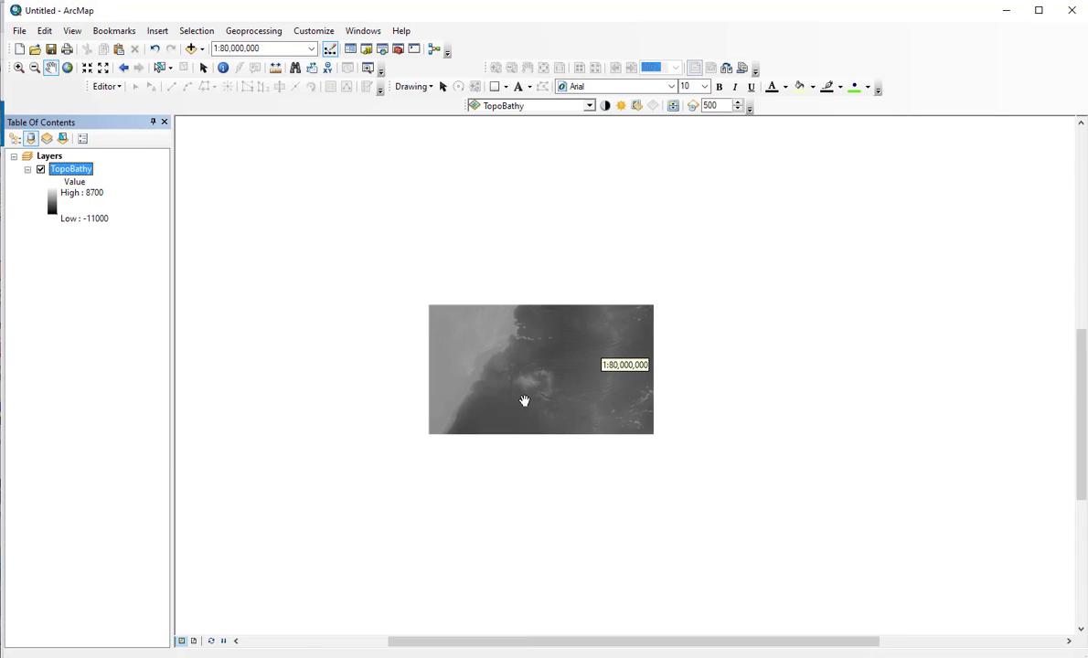
mouse_move(542, 399)
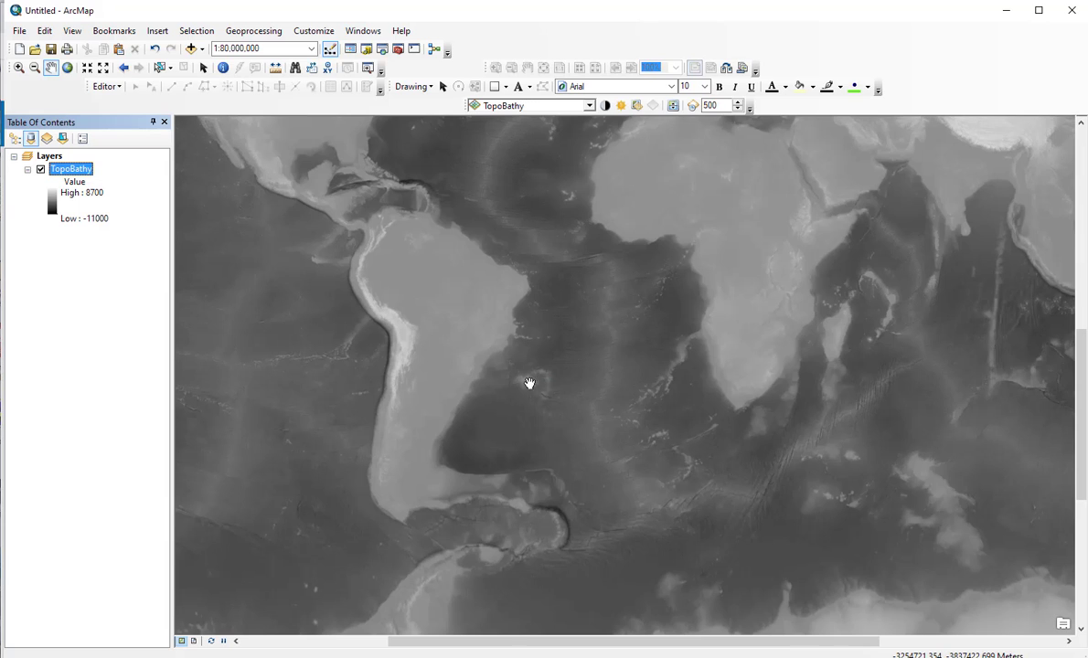
drag(529, 384, 560, 426)
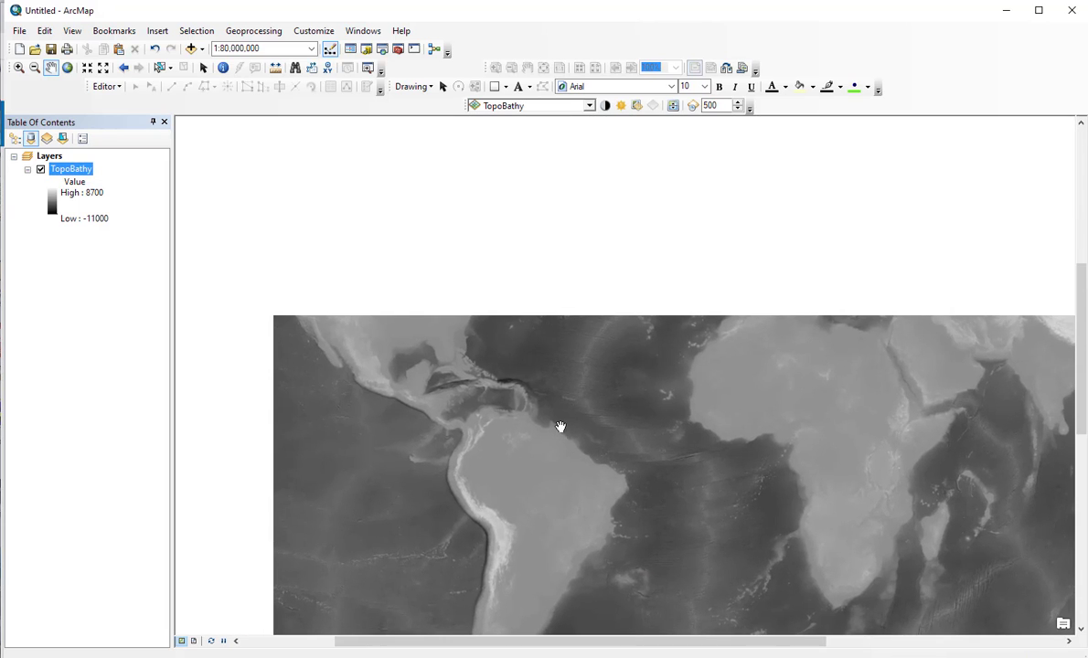
drag(560, 427, 541, 405)
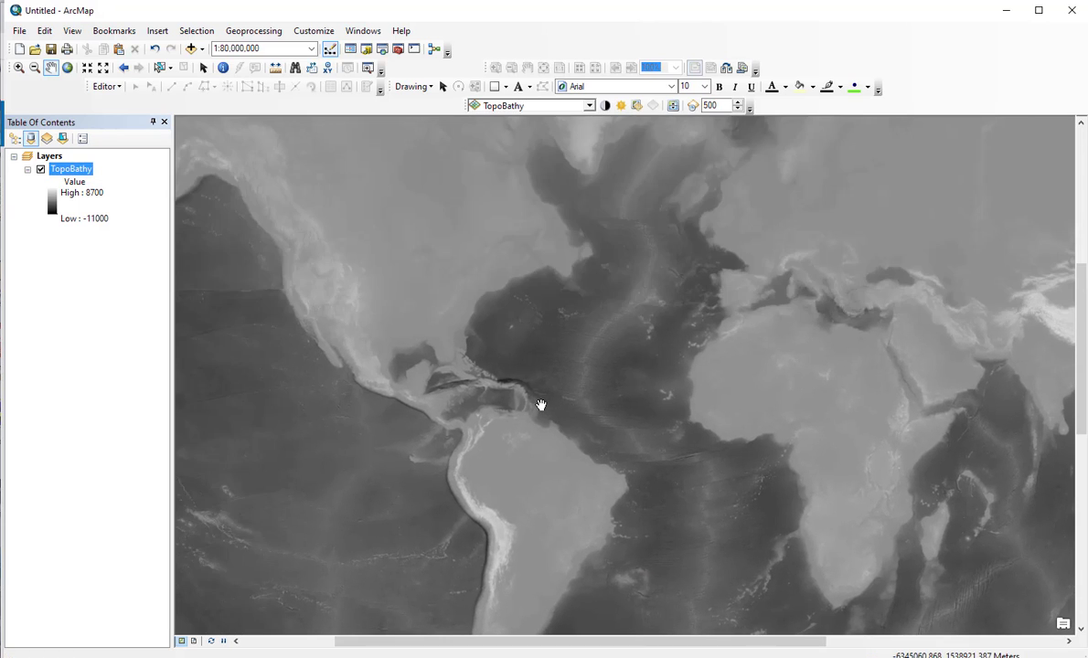
scroll(down, 3)
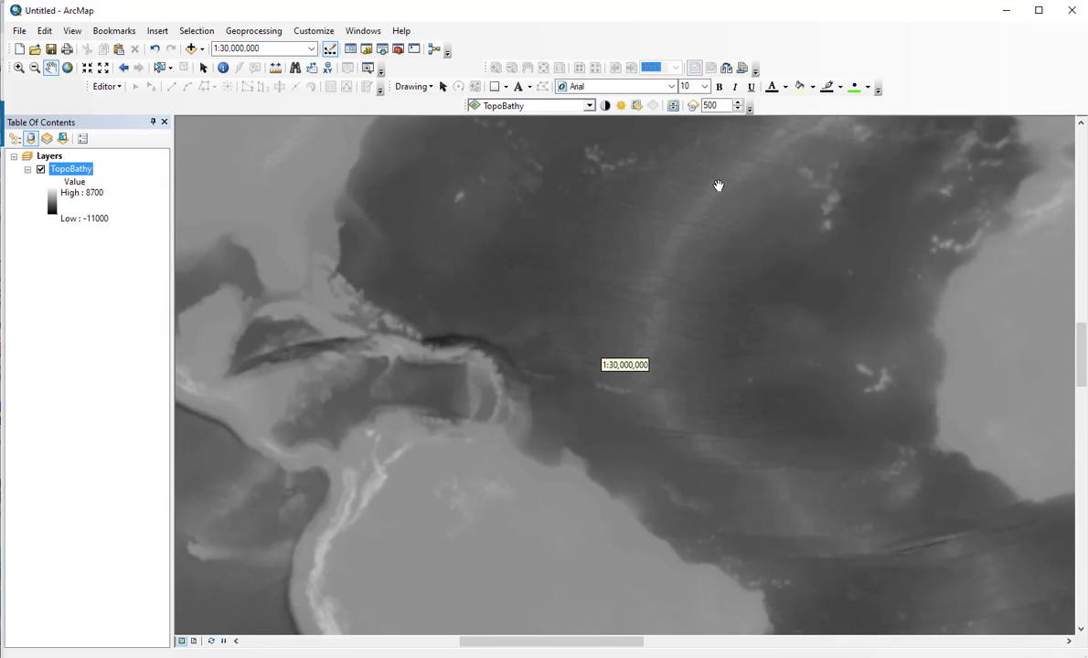
drag(718, 186, 529, 361)
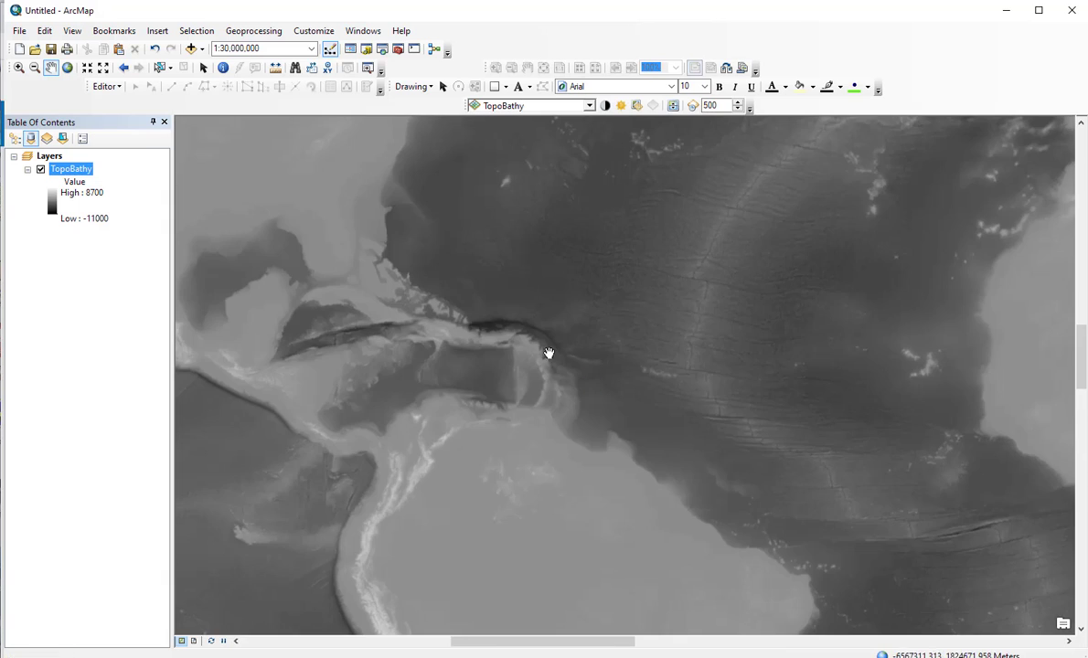
drag(549, 354, 599, 379)
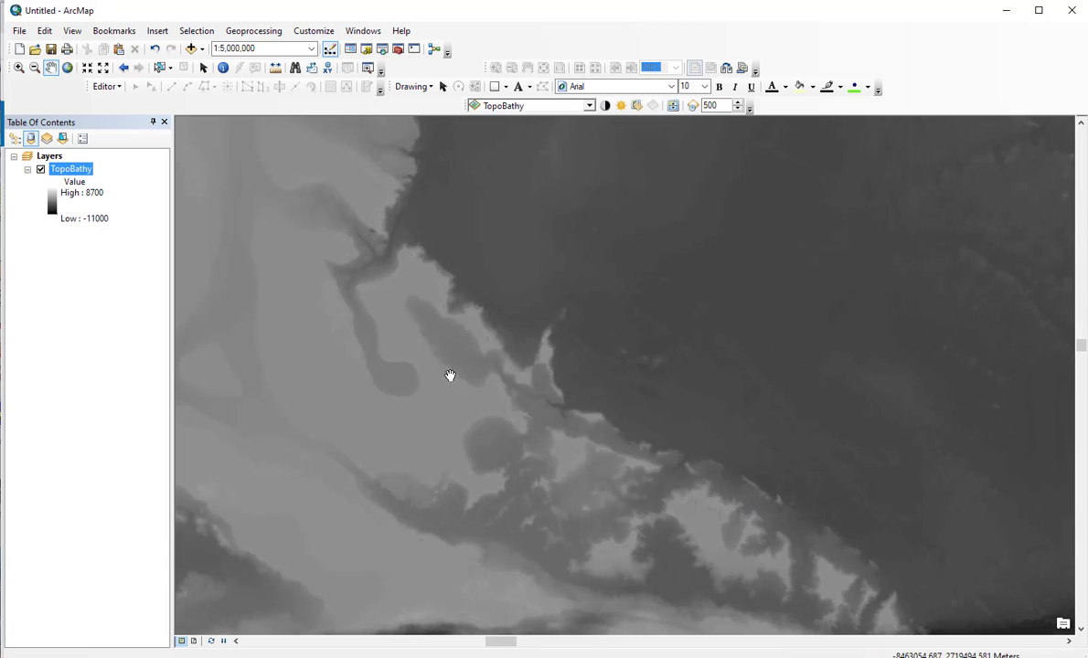
drag(449, 375, 381, 168)
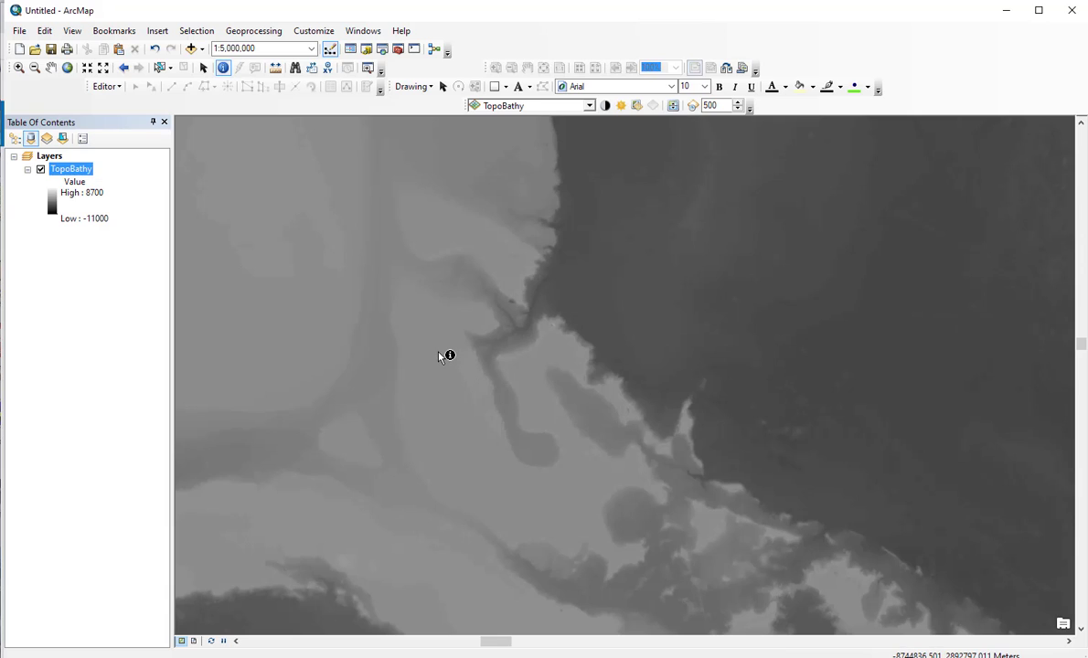
Identify a deep-ocean pixel, reading an elevation of −5421
click(448, 354)
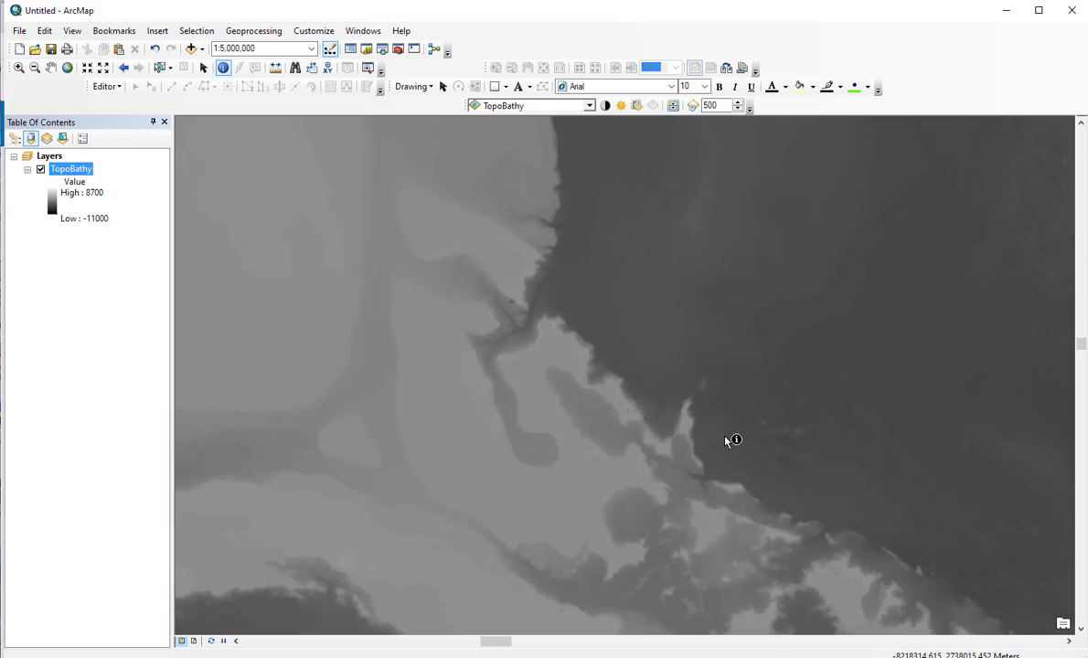
mouse_move(762, 383)
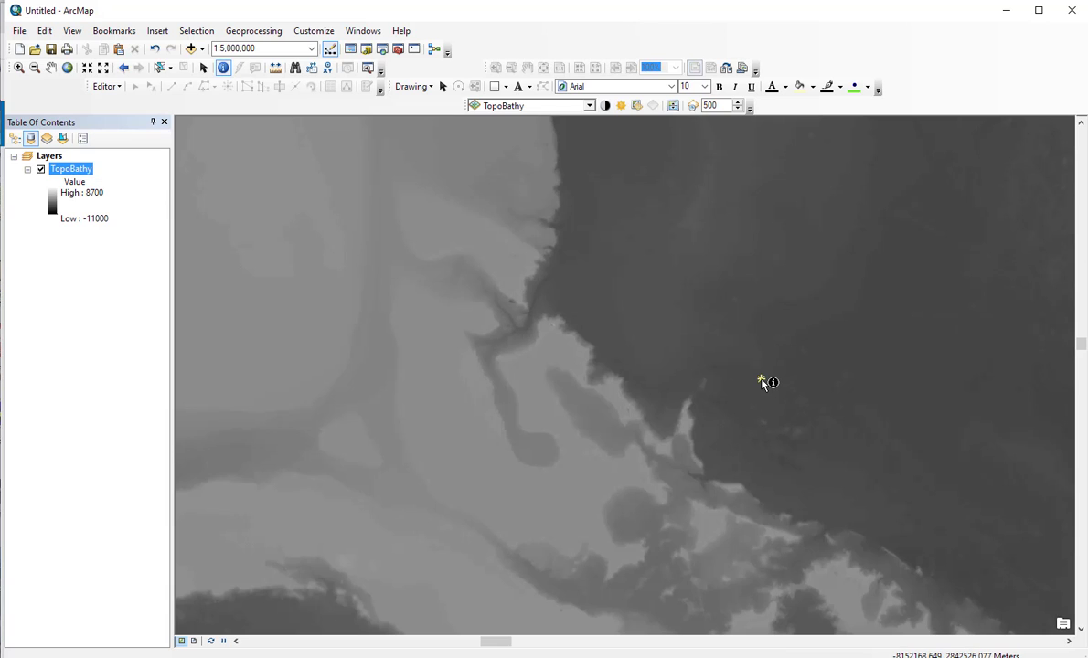
click(762, 382)
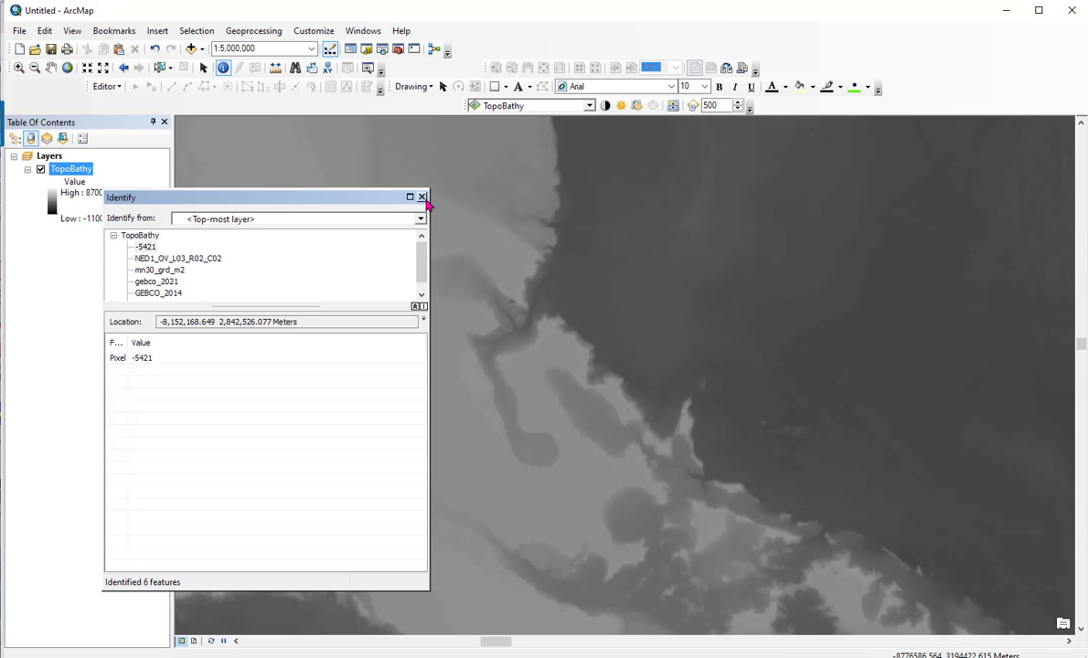
click(421, 197)
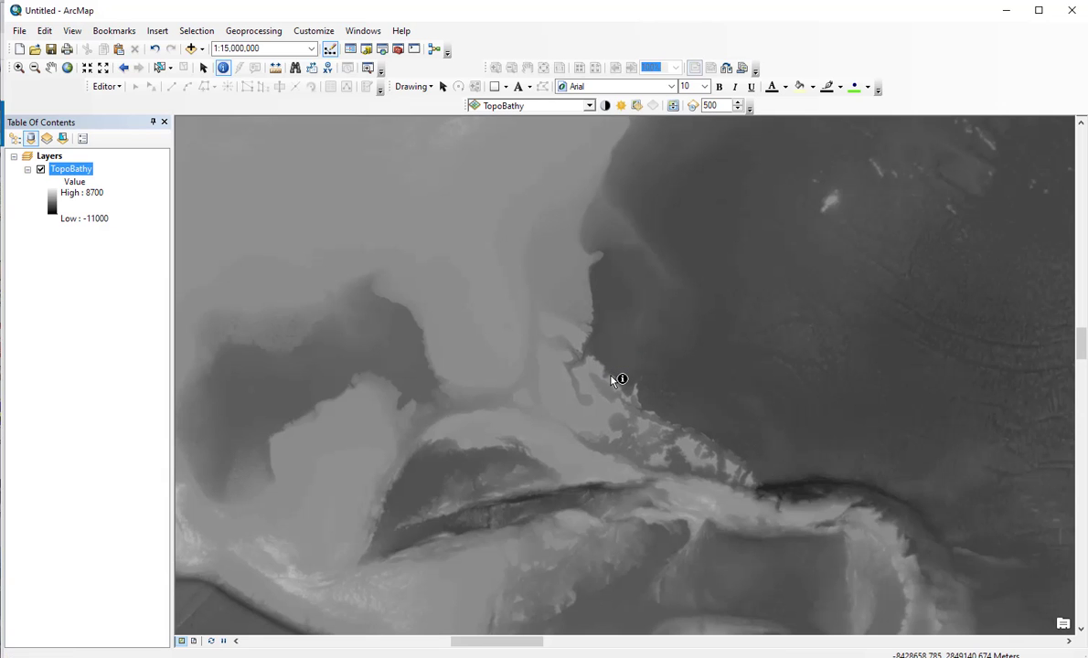
mouse_move(574, 318)
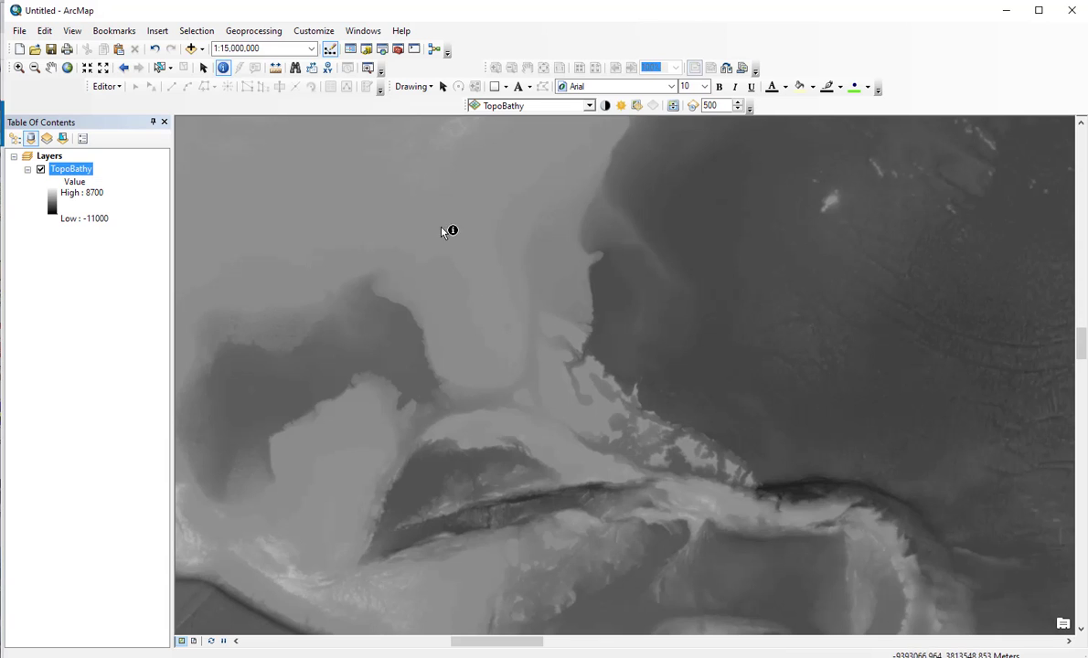
Zoom out to 1:25,000,000 and identify another ocean pixel, reading −8
scroll(down, 3)
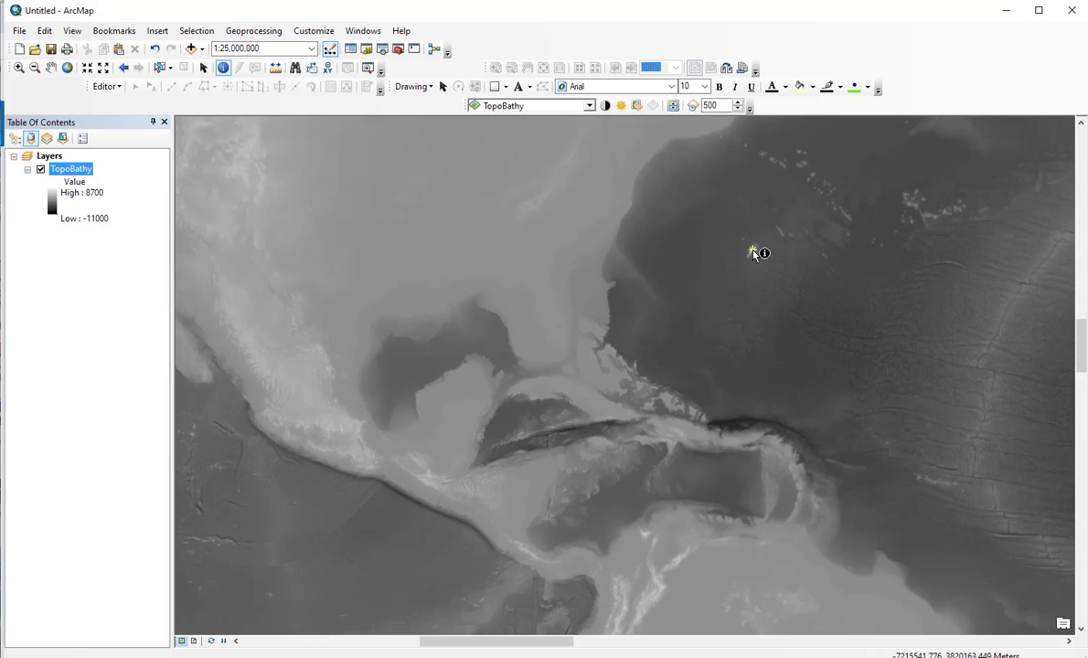
click(752, 253)
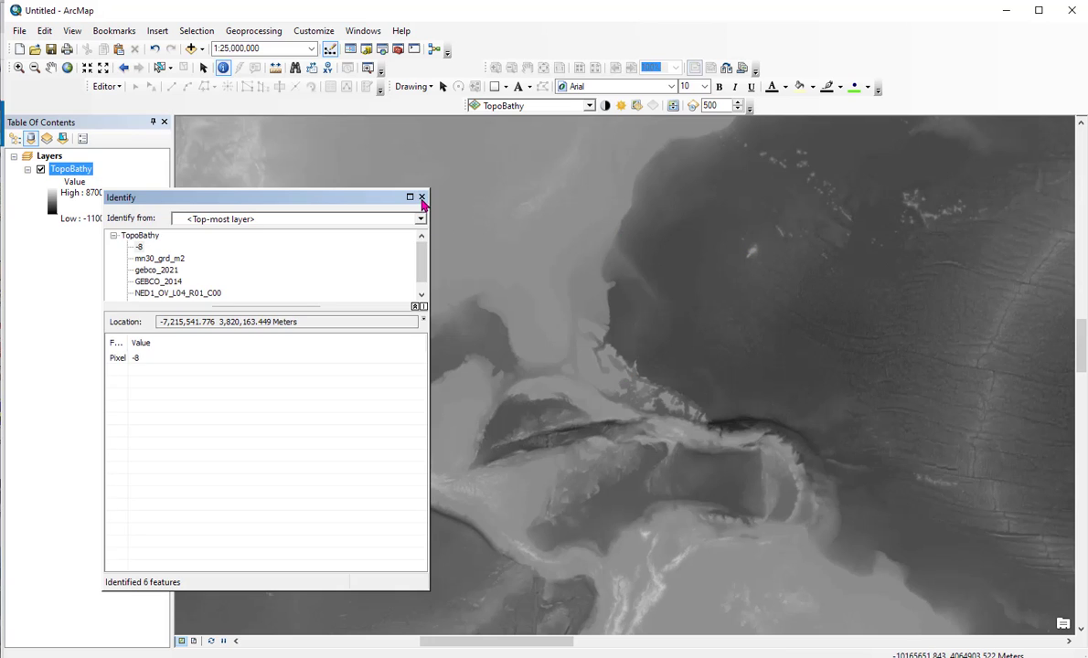
click(422, 198)
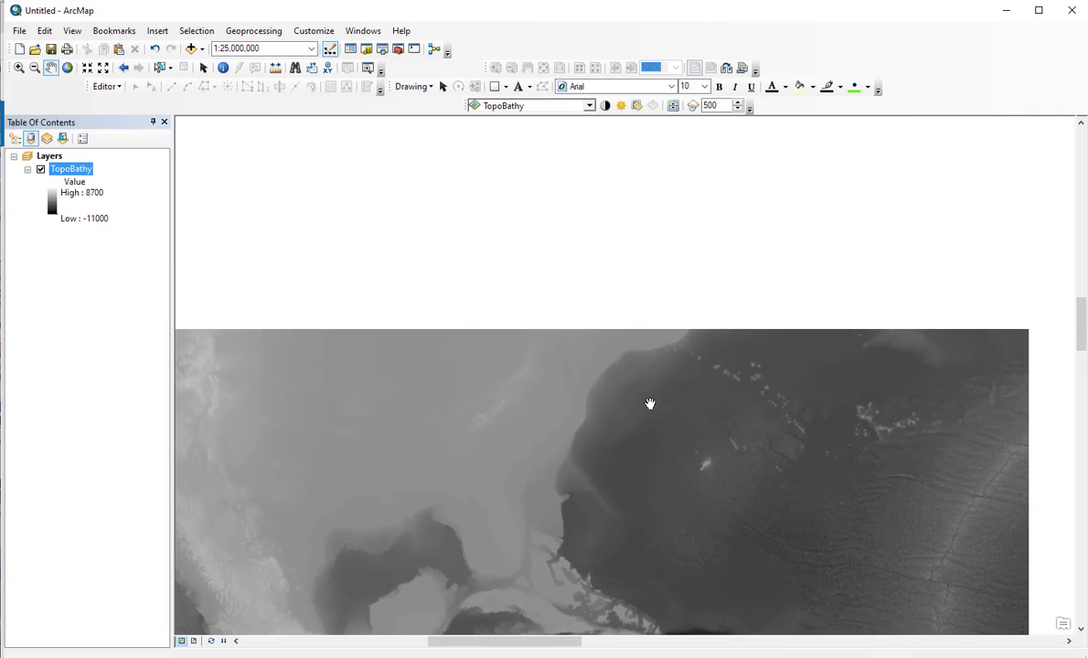
Pan north over the North American landmass above the Gulf and Atlantic coast
drag(649, 404, 695, 311)
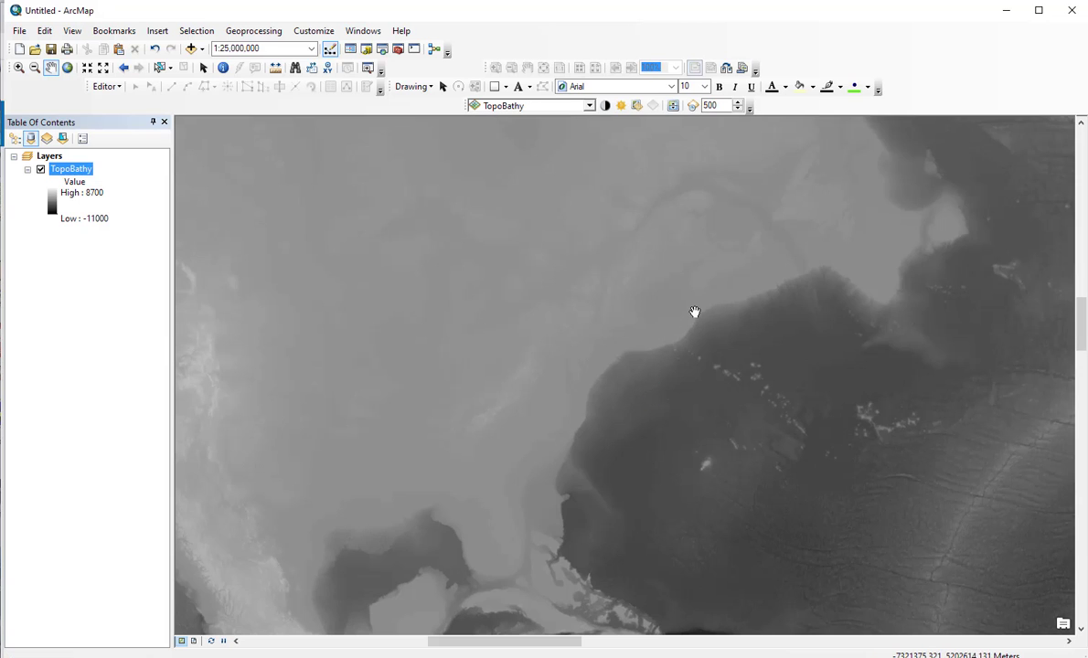
drag(695, 311, 575, 302)
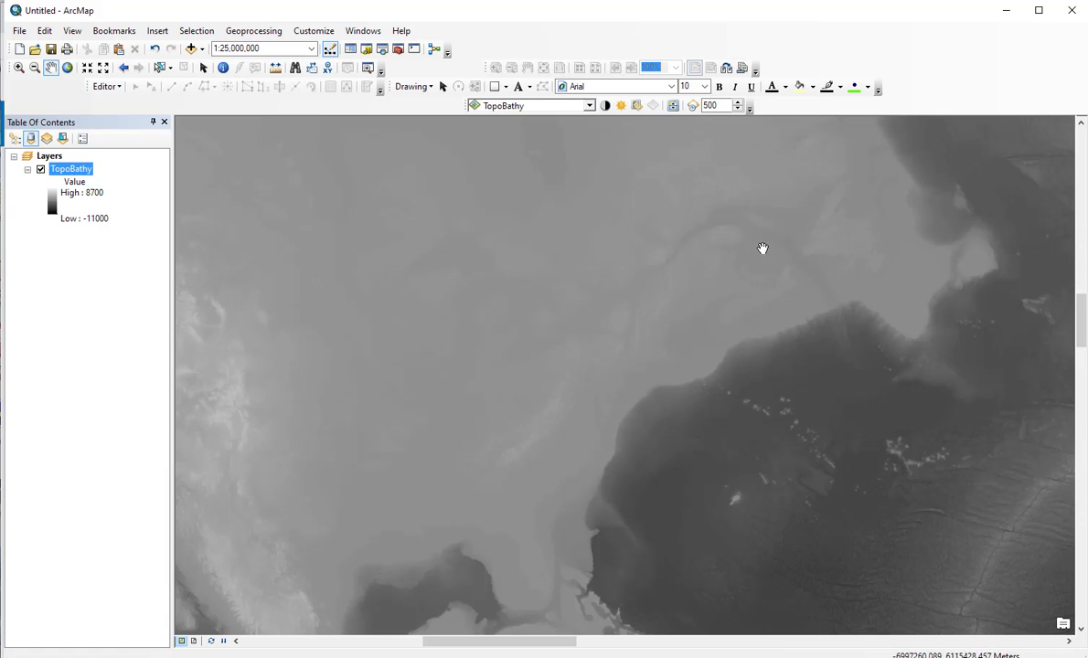
mouse_move(677, 254)
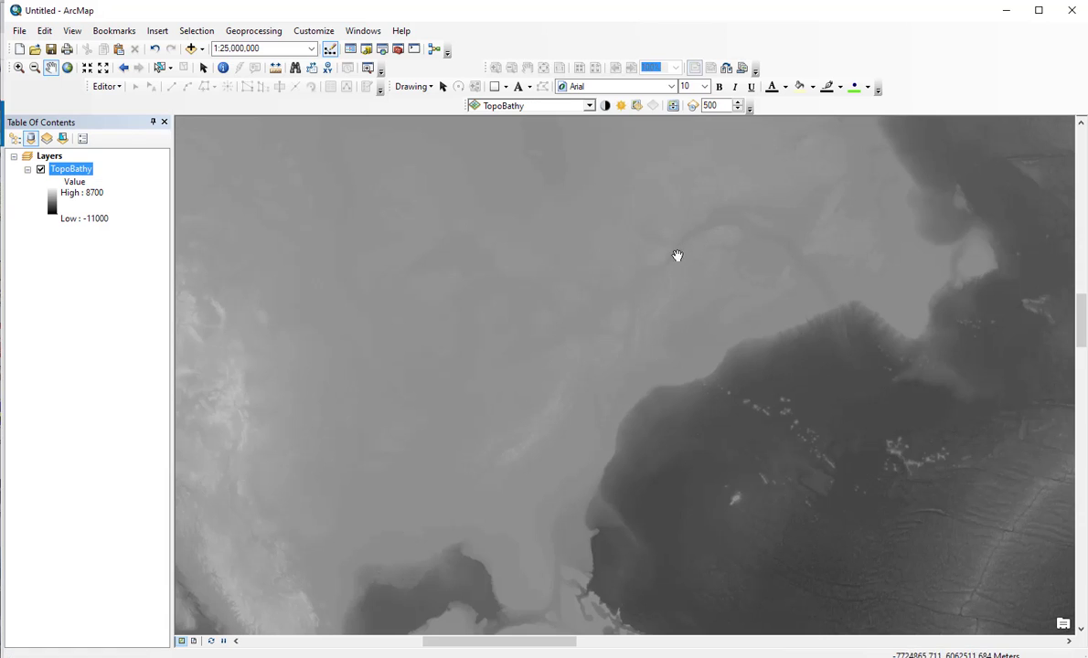
mouse_move(593, 311)
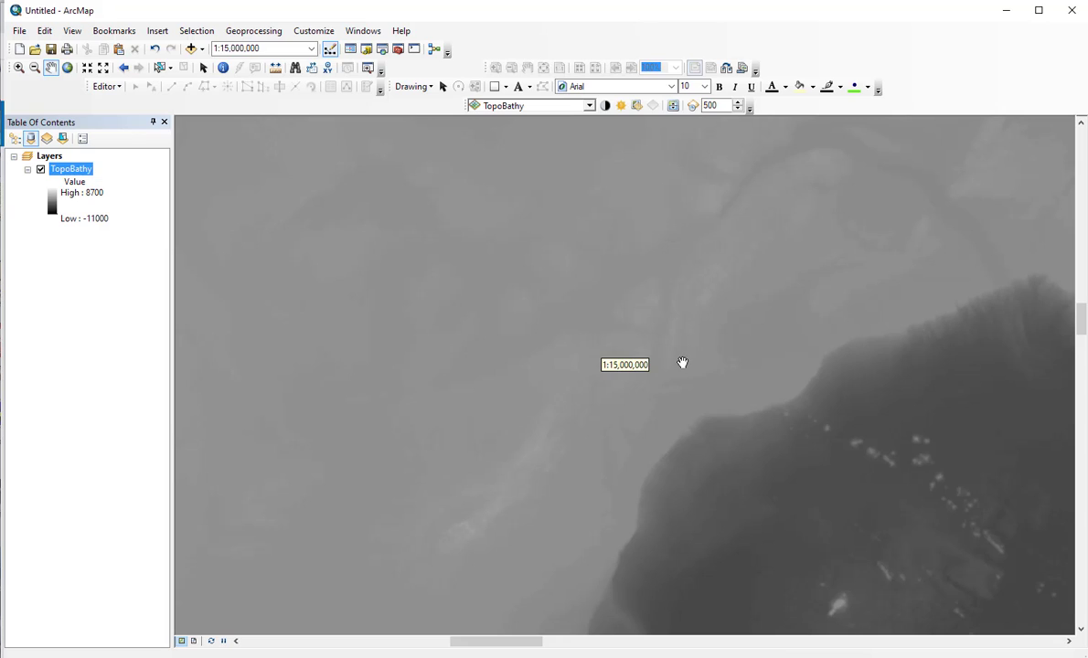
mouse_move(639, 308)
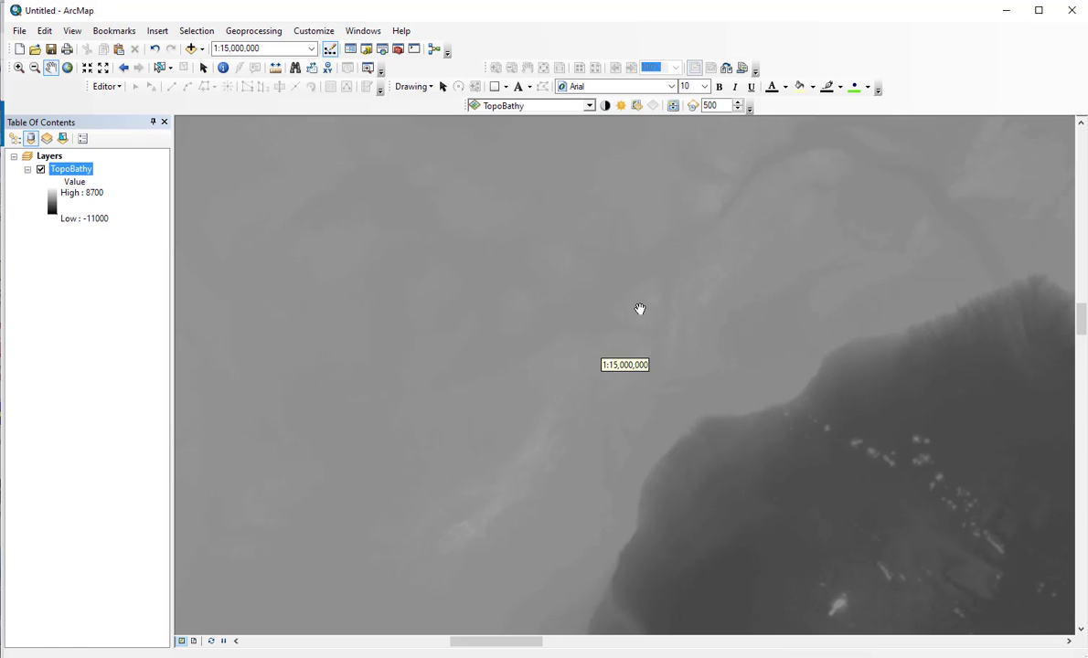